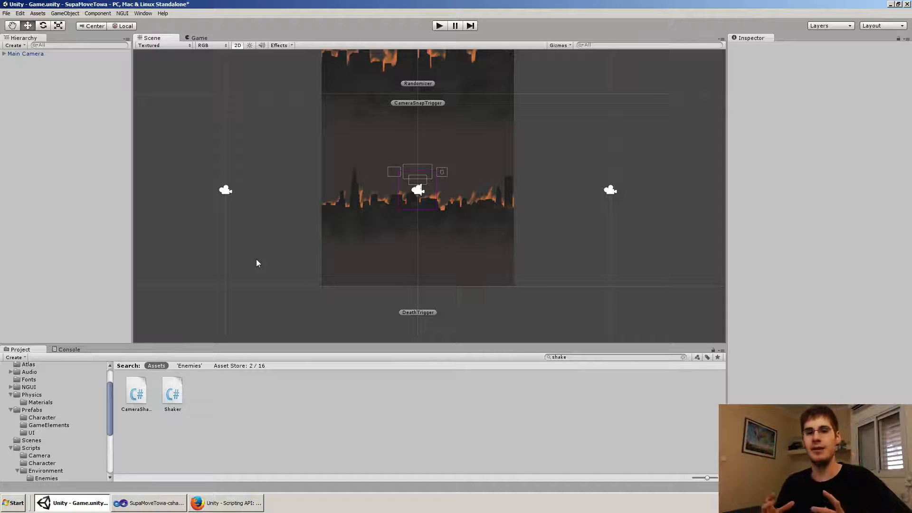
- Run the SupaMoveTowa game in play mode and watch platforms spawn in the Game view
{"action": "left_click", "coordinate": [439, 25]}
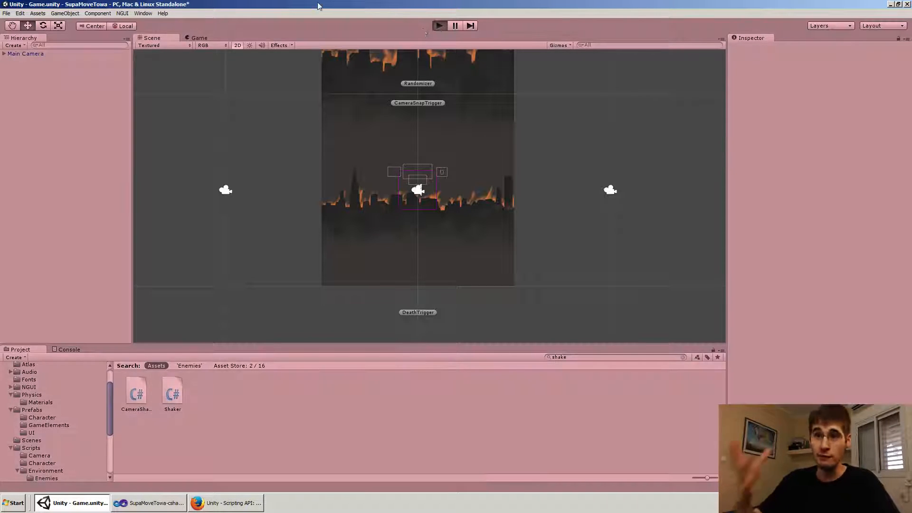
{"action": "left_click", "coordinate": [438, 25]}
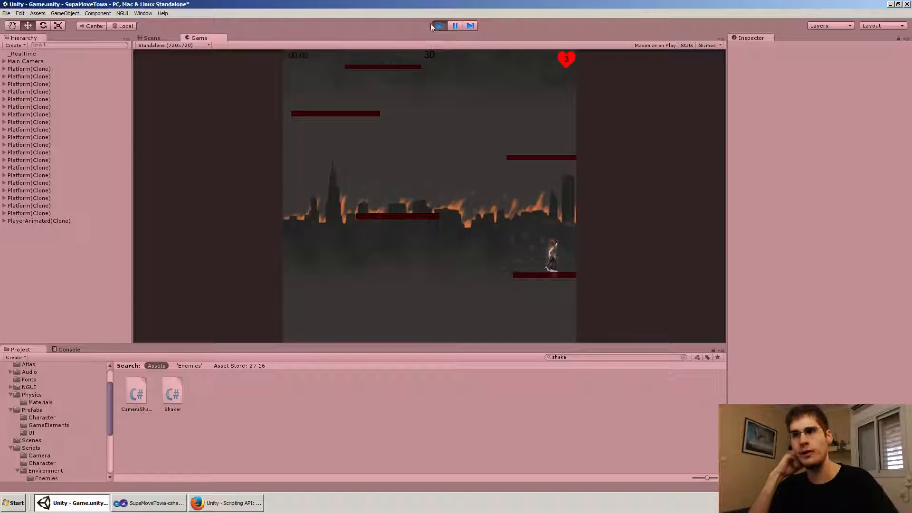
- Exit play mode by pressing the Play button again
{"action": "left_click", "coordinate": [439, 25]}
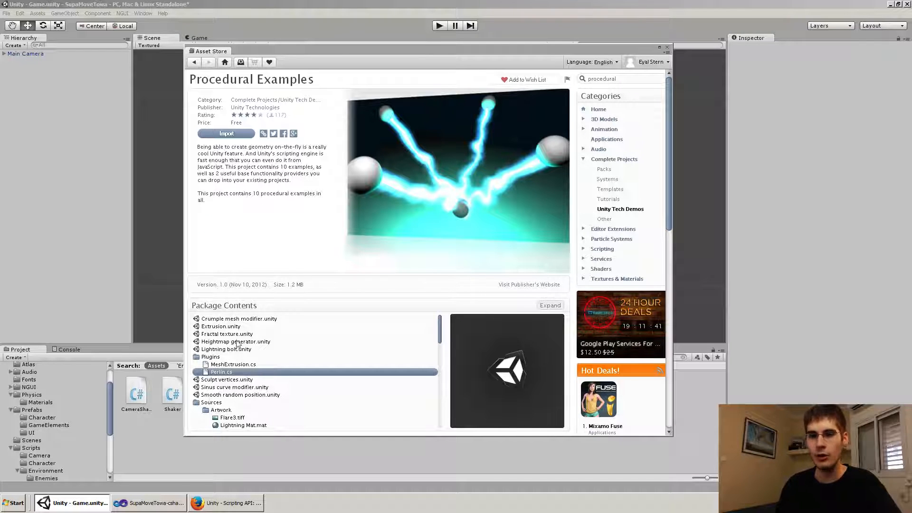
{"action": "mouse_move", "coordinate": [375, 62]}
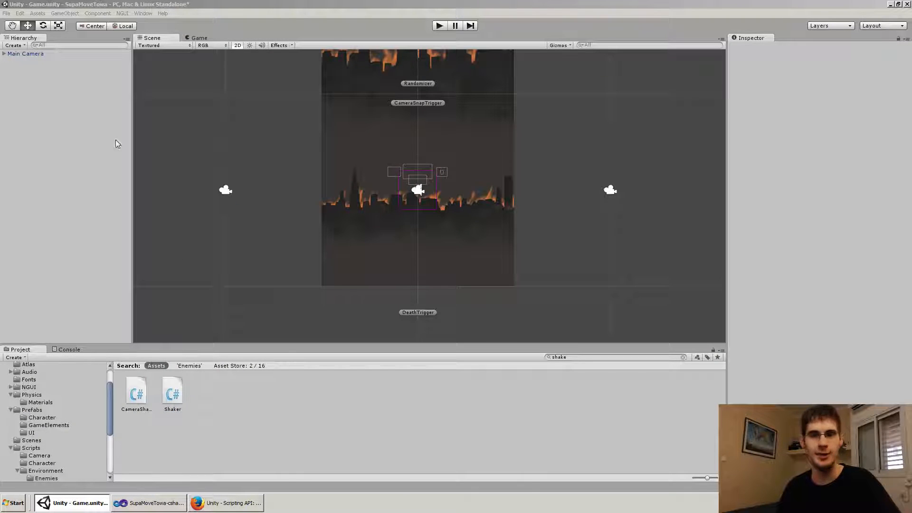
{"action": "mouse_move", "coordinate": [298, 227]}
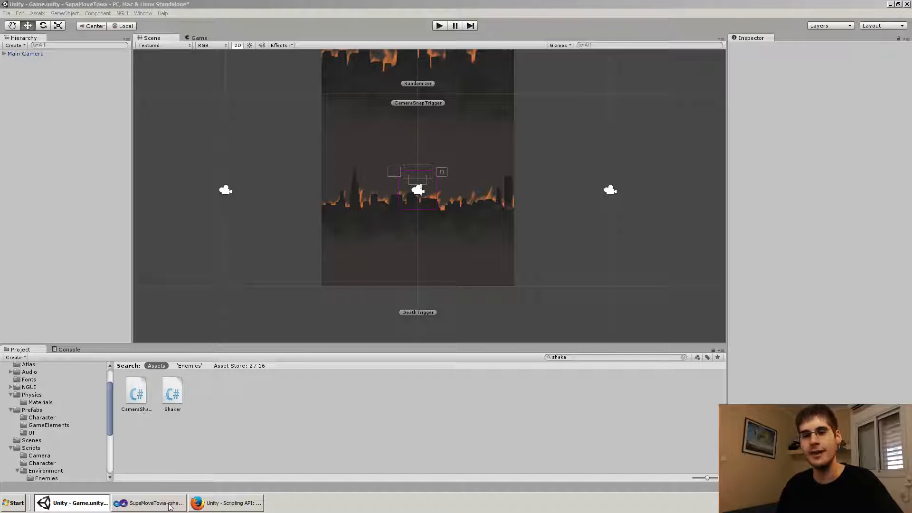
- Switch to Visual Studio's CameraShaker.cs and select Vector3.Scale in the shake line
{"action": "left_click", "coordinate": [148, 503]}
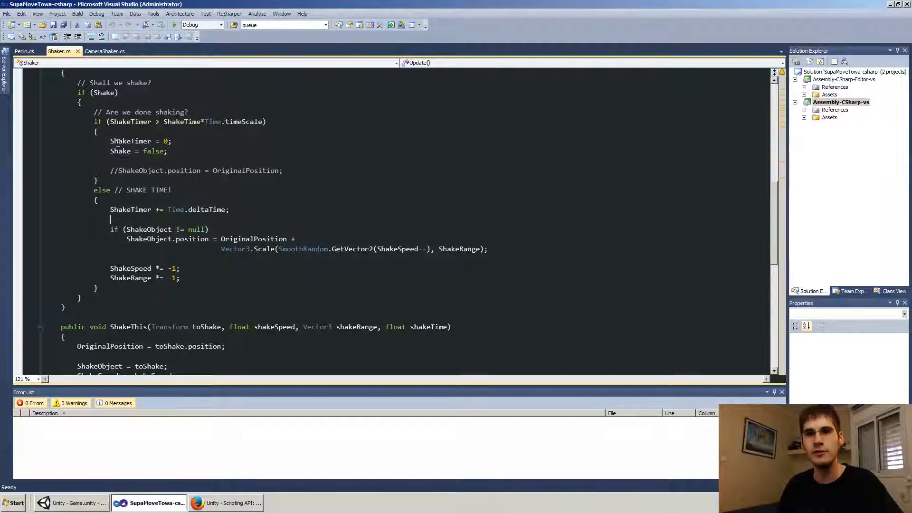
{"action": "left_click", "coordinate": [105, 52]}
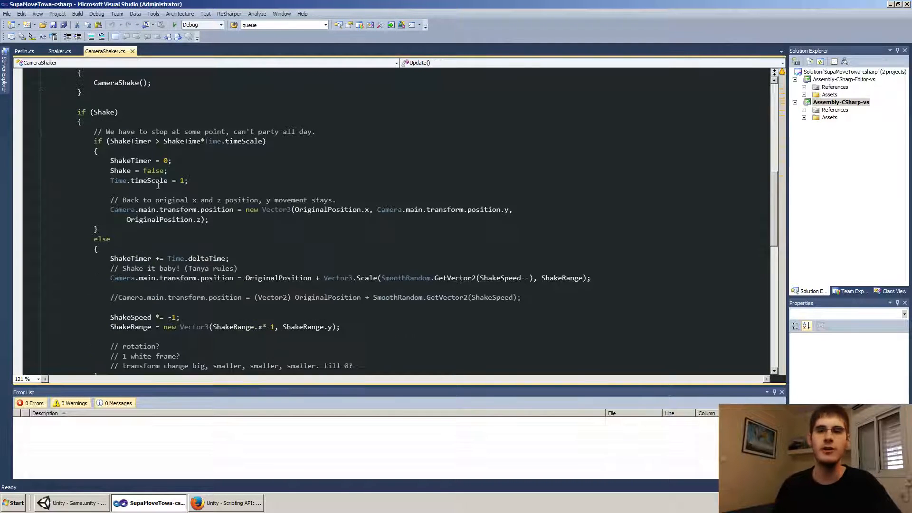
{"action": "scroll", "scroll_direction": "down", "scroll_amount": 3}
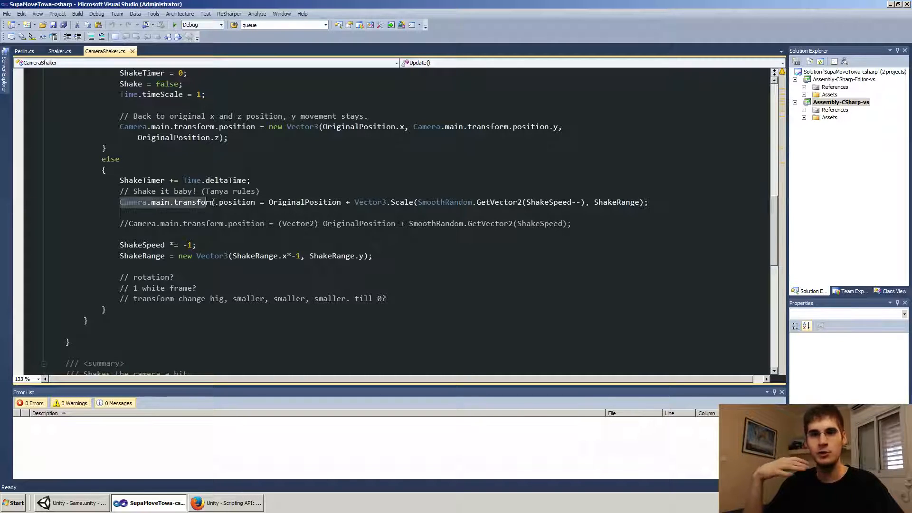
{"action": "left_click", "coordinate": [650, 201]}
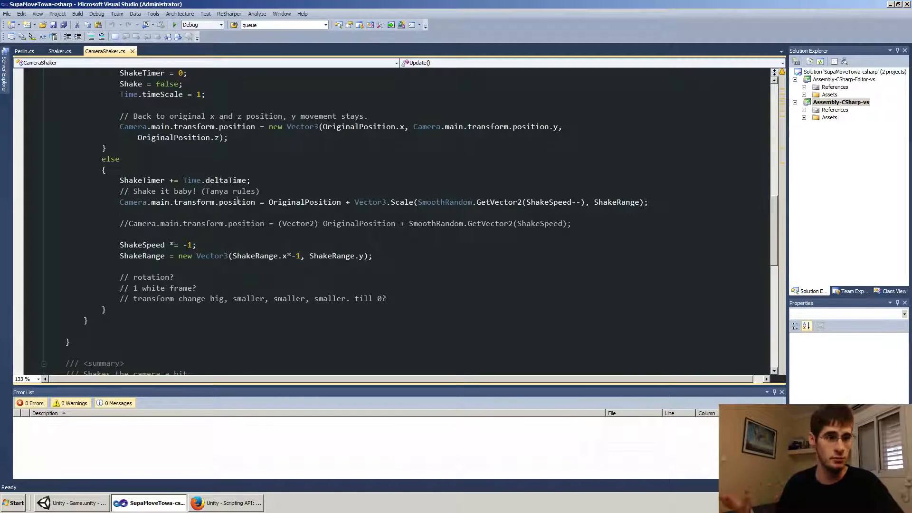
{"action": "double_click", "coordinate": [304, 201]}
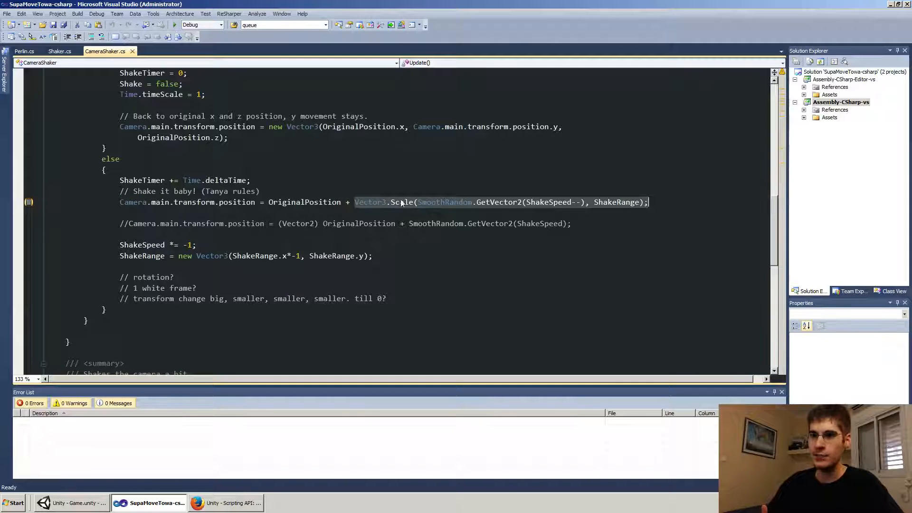
{"action": "mouse_move", "coordinate": [373, 208]}
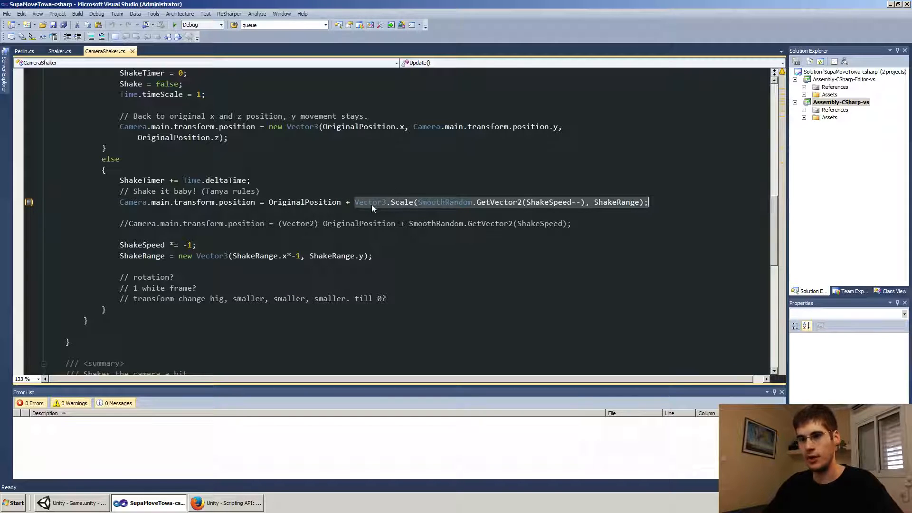
- Read the Vector3.Scale Scripting API page in Firefox, then return to Visual Studio
{"action": "left_click", "coordinate": [225, 503]}
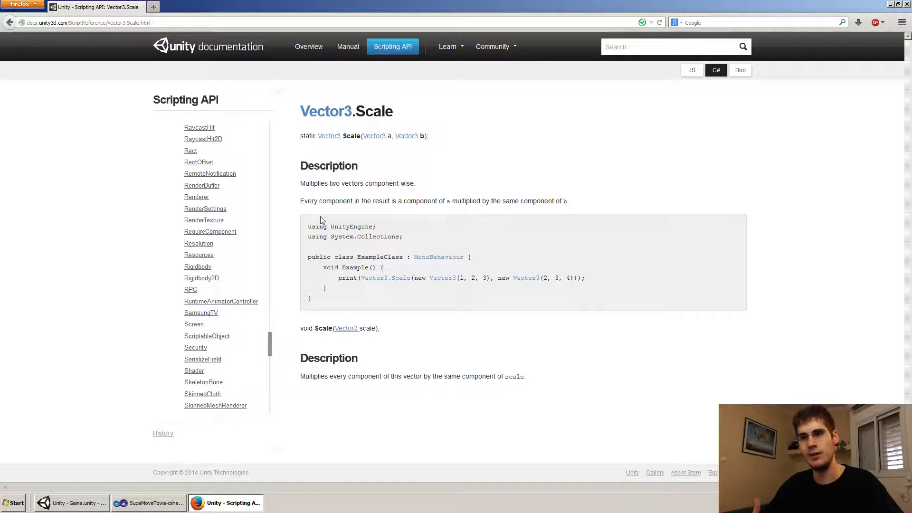
{"action": "mouse_move", "coordinate": [375, 193]}
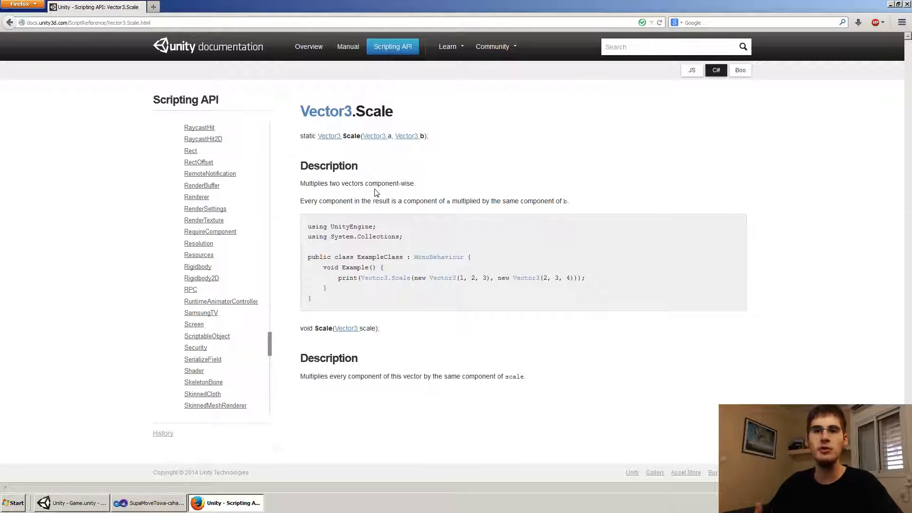
{"action": "mouse_move", "coordinate": [386, 238]}
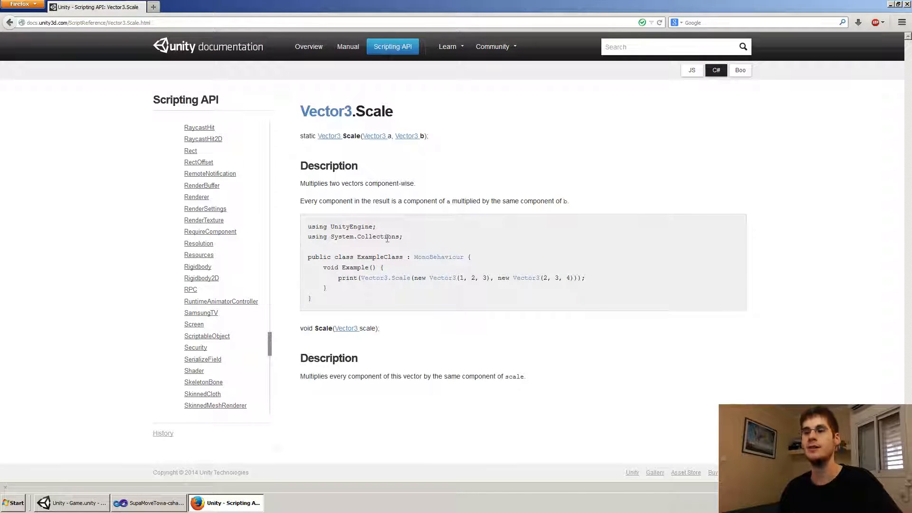
{"action": "mouse_move", "coordinate": [419, 291]}
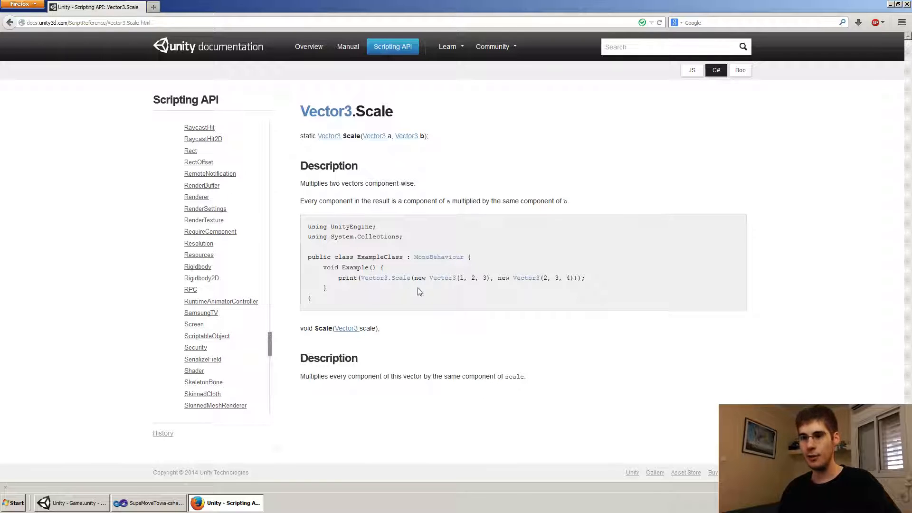
{"action": "mouse_move", "coordinate": [468, 289]}
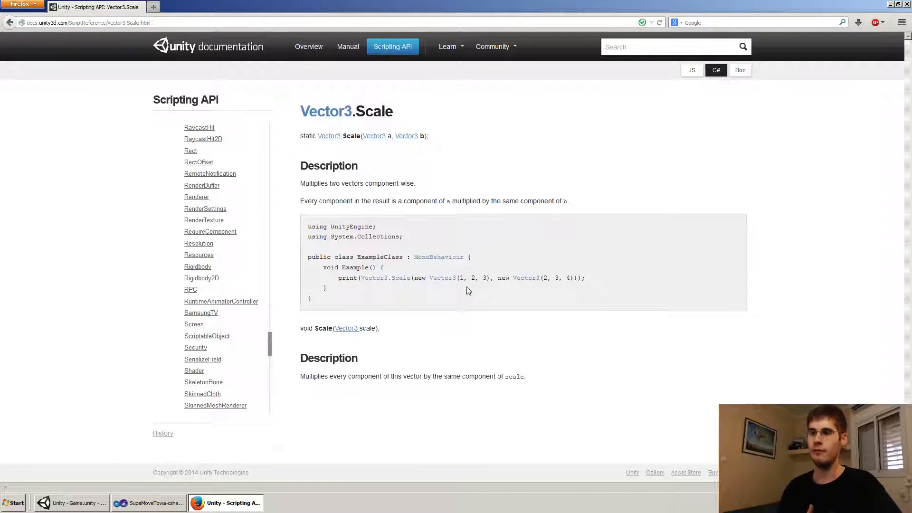
{"action": "mouse_move", "coordinate": [376, 150]}
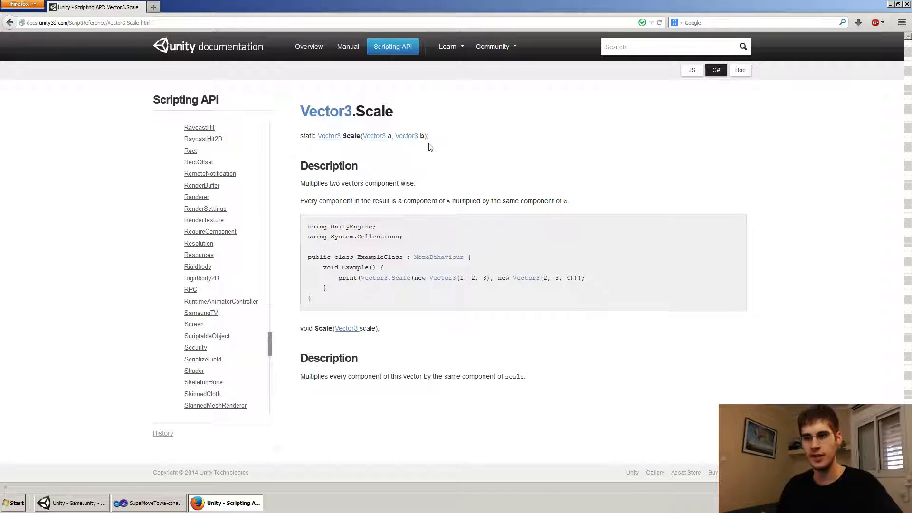
{"action": "mouse_move", "coordinate": [448, 277]}
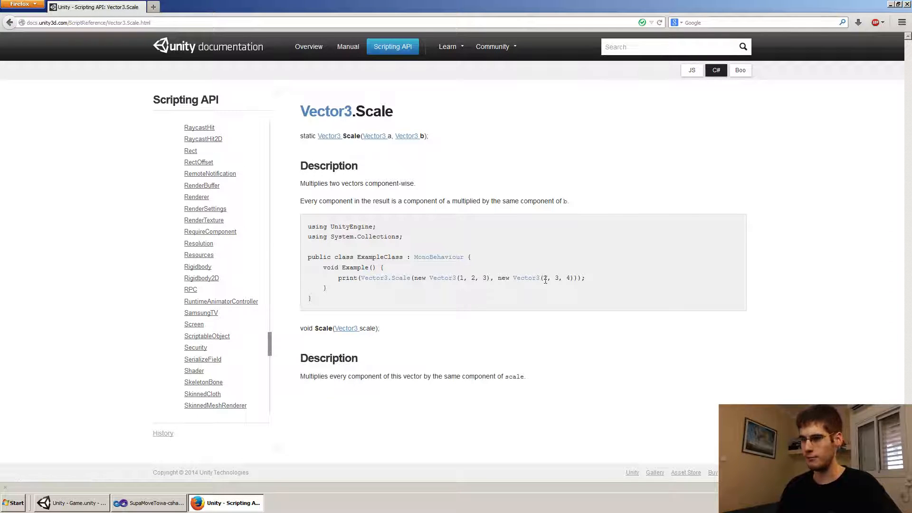
{"action": "mouse_move", "coordinate": [541, 298]}
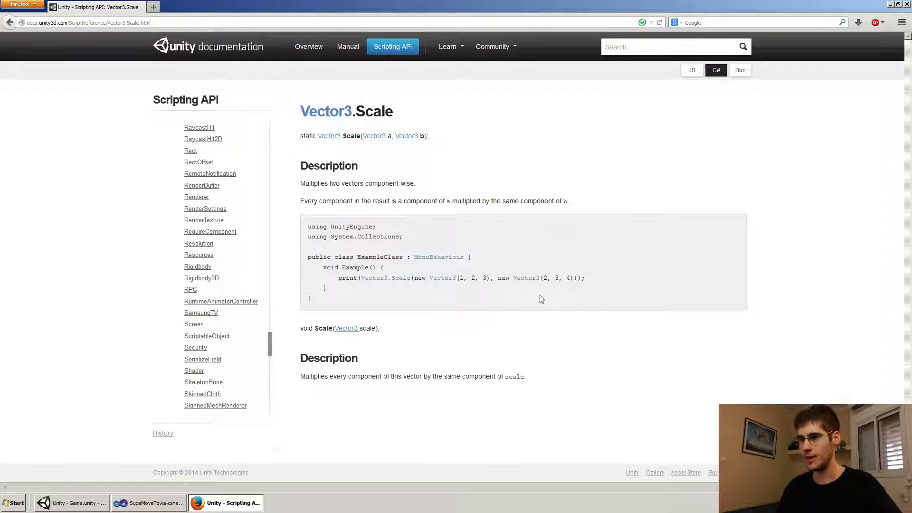
{"action": "mouse_move", "coordinate": [573, 293]}
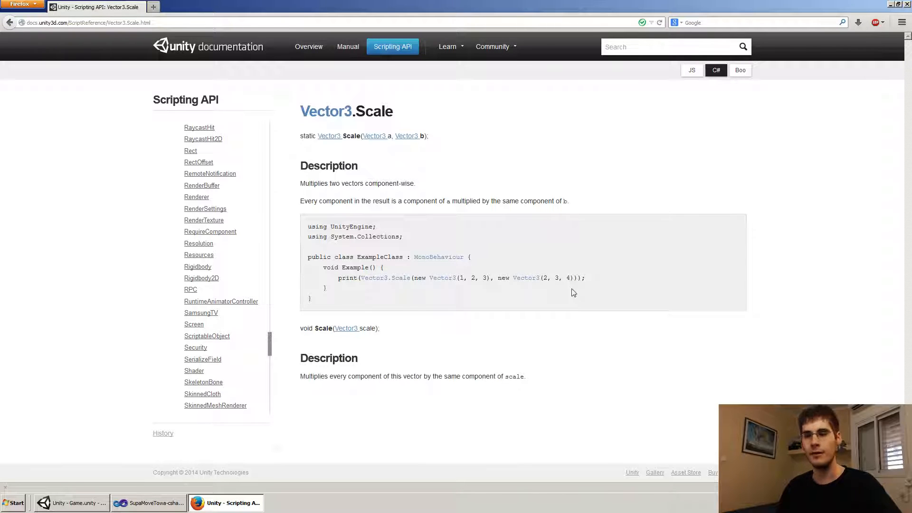
{"action": "mouse_move", "coordinate": [429, 289]}
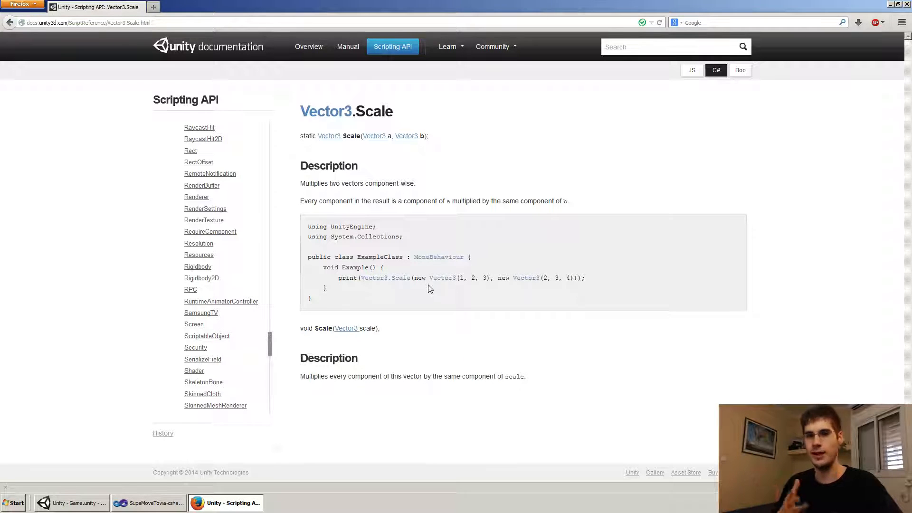
{"action": "mouse_move", "coordinate": [437, 291]}
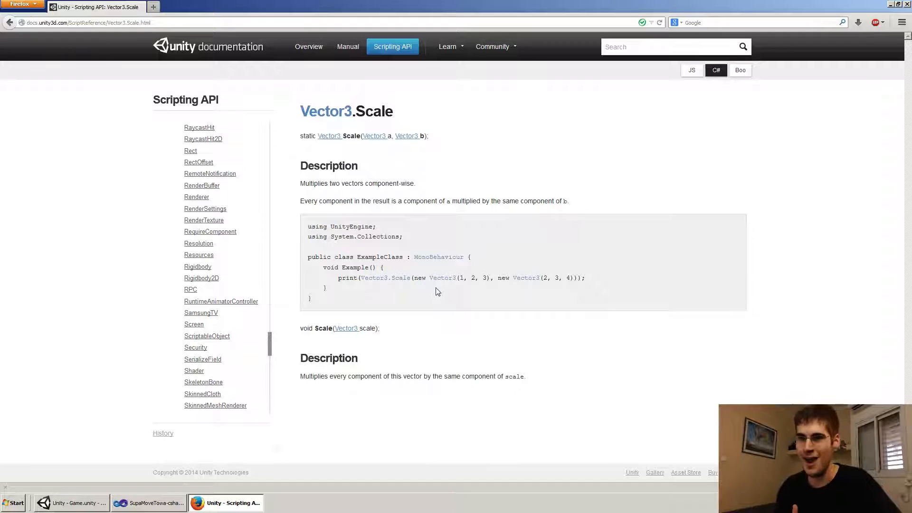
{"action": "left_click", "coordinate": [148, 502]}
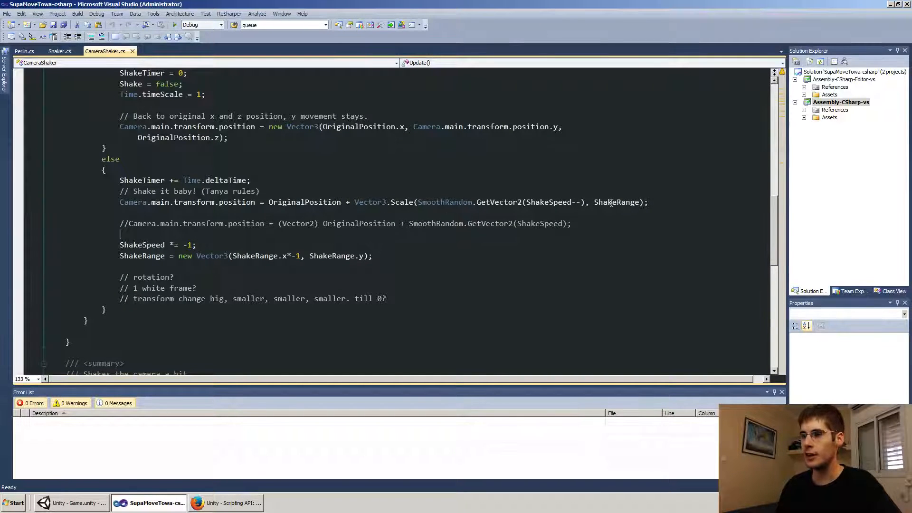
{"action": "scroll", "scroll_direction": "up", "scroll_amount": 3}
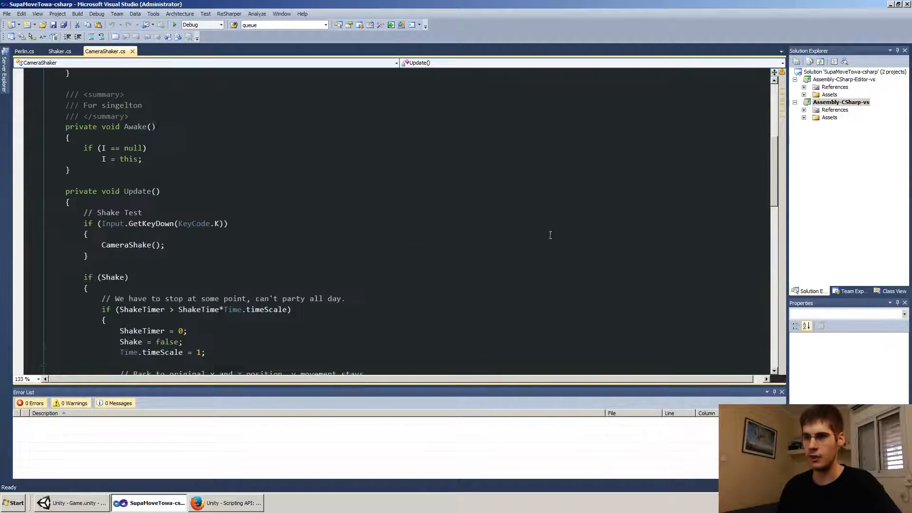
{"action": "scroll", "scroll_direction": "up", "scroll_amount": 3}
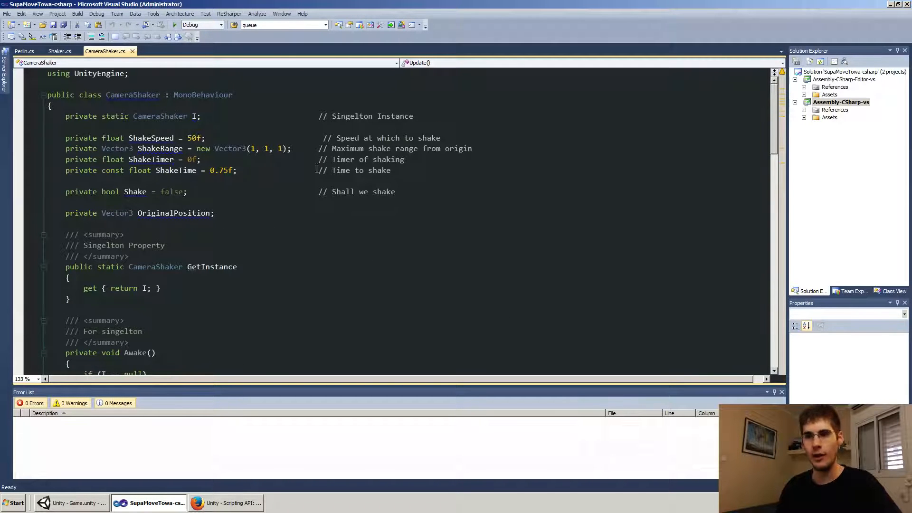
{"action": "scroll", "scroll_direction": "down", "scroll_amount": 3}
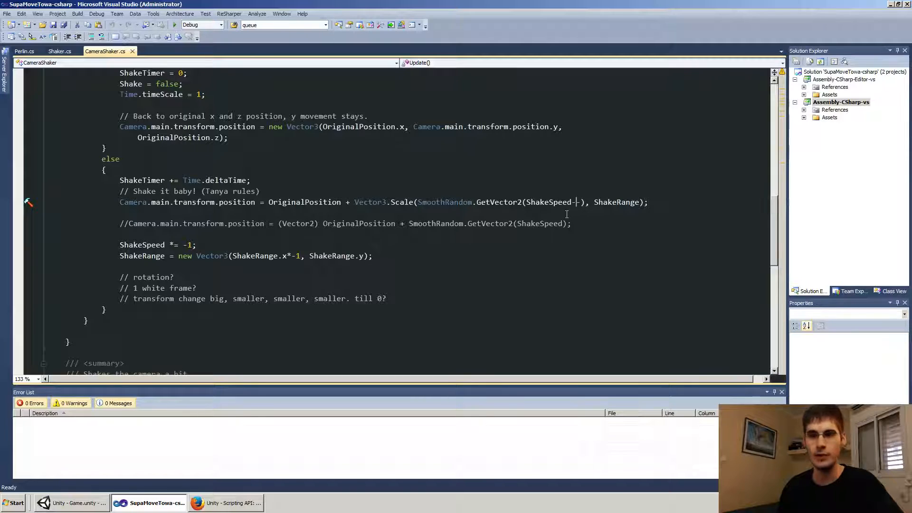
{"action": "mouse_move", "coordinate": [529, 214]}
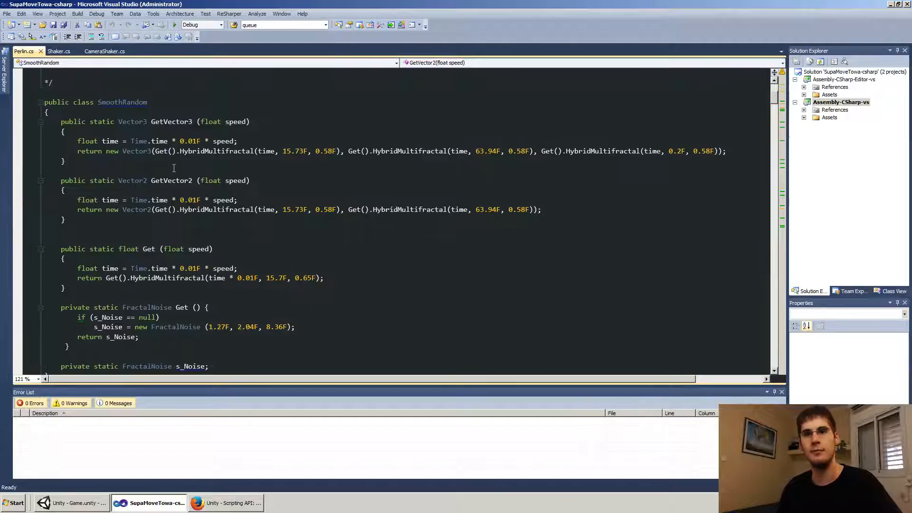
{"action": "scroll", "scroll_direction": "up", "scroll_amount": 3}
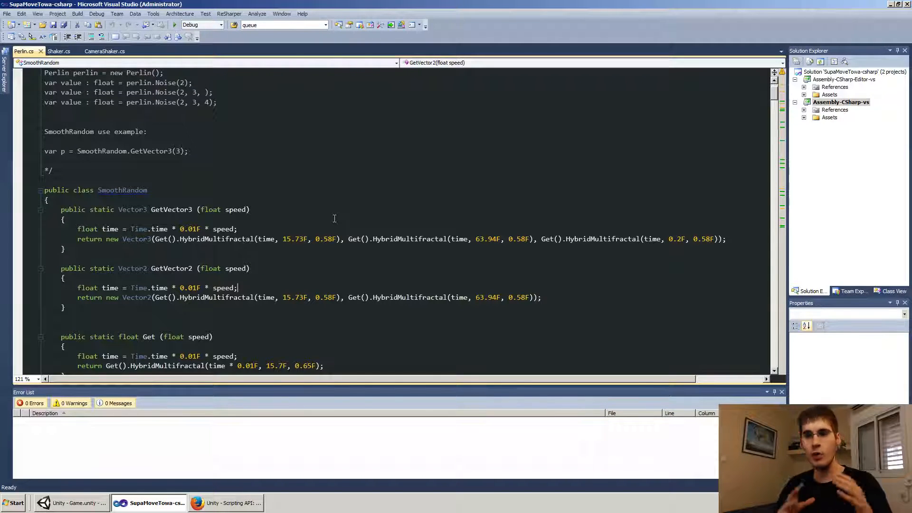
{"action": "double_click", "coordinate": [122, 190]}
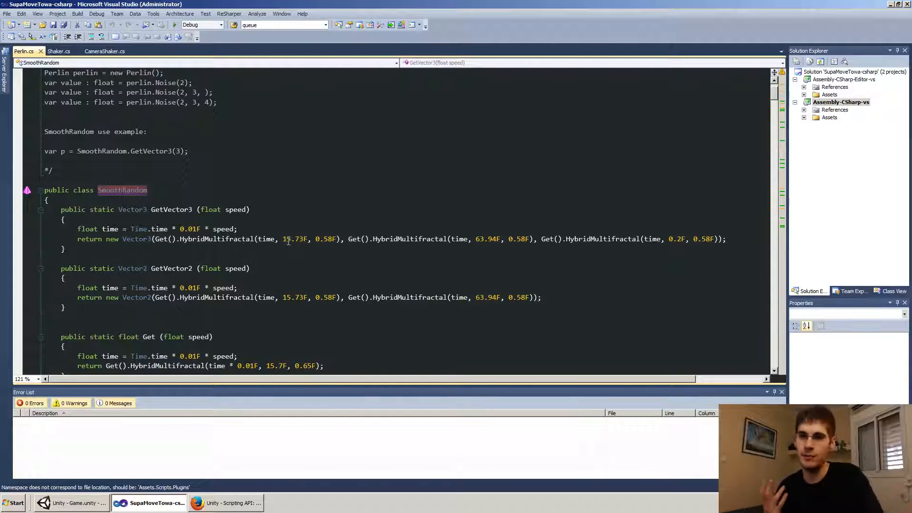
{"action": "scroll", "scroll_direction": "down", "scroll_amount": 3}
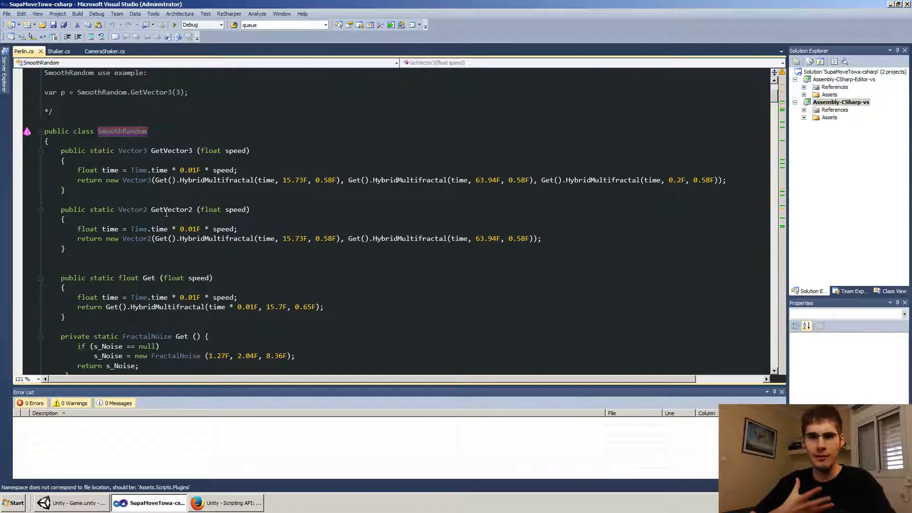
{"action": "left_click", "coordinate": [167, 210]}
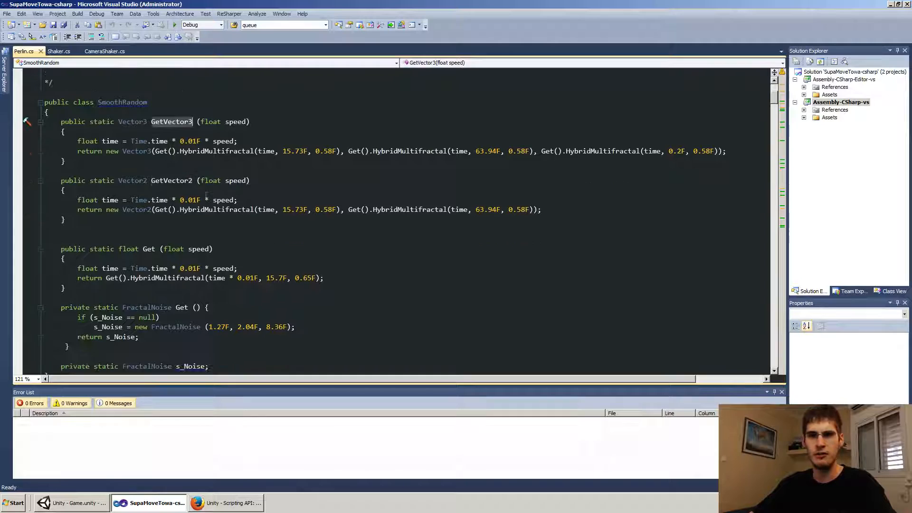
- Point out the noise calls in GetVector3 and GetVector2, then return to CameraShaker.cs
{"action": "left_click", "coordinate": [171, 180]}
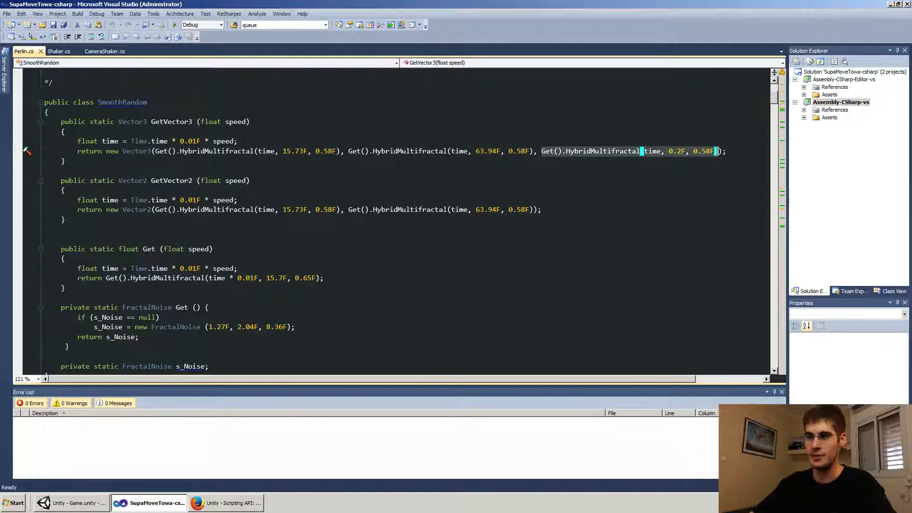
{"action": "left_click", "coordinate": [560, 219]}
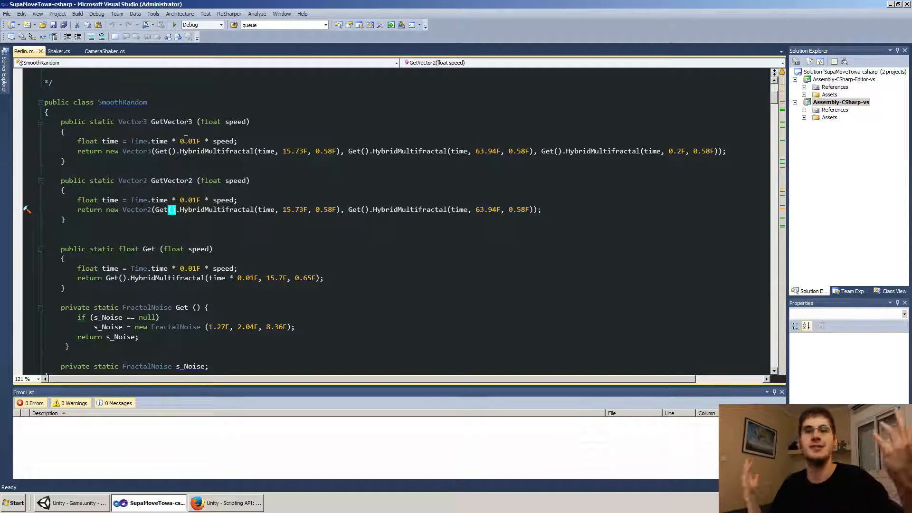
{"action": "scroll", "scroll_direction": "down", "scroll_amount": 3}
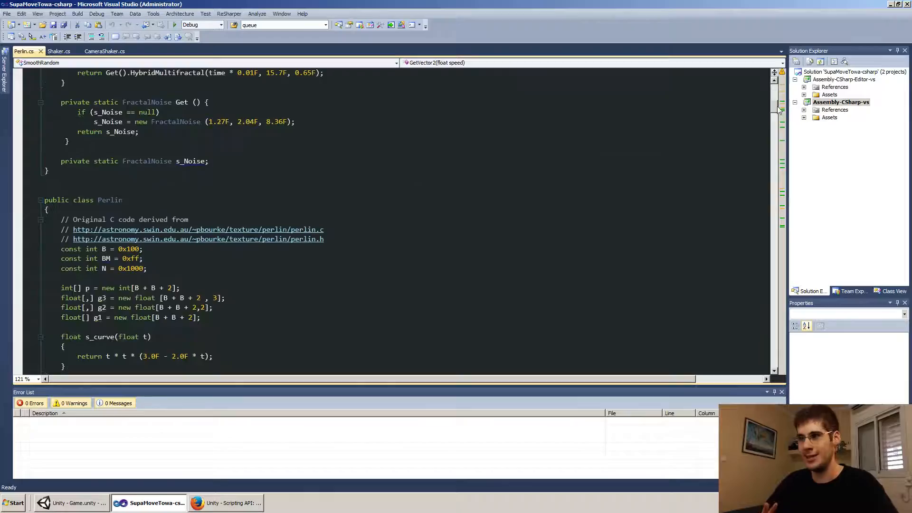
{"action": "scroll", "scroll_direction": "down", "scroll_amount": 3}
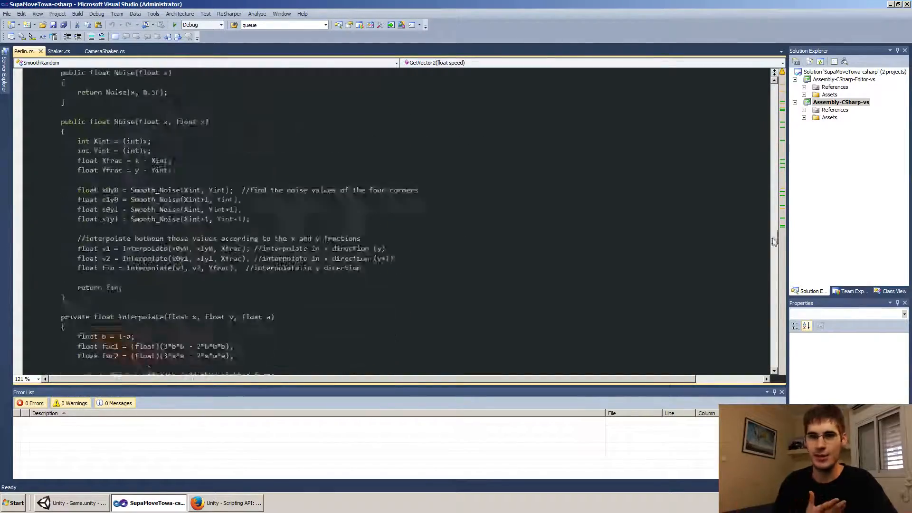
{"action": "scroll", "scroll_direction": "up", "scroll_amount": 3}
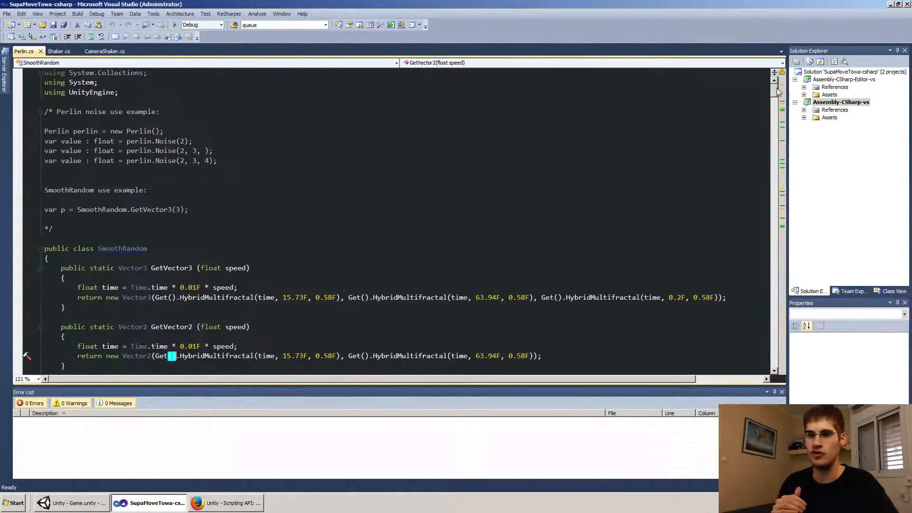
{"action": "scroll", "scroll_direction": "down", "scroll_amount": 3}
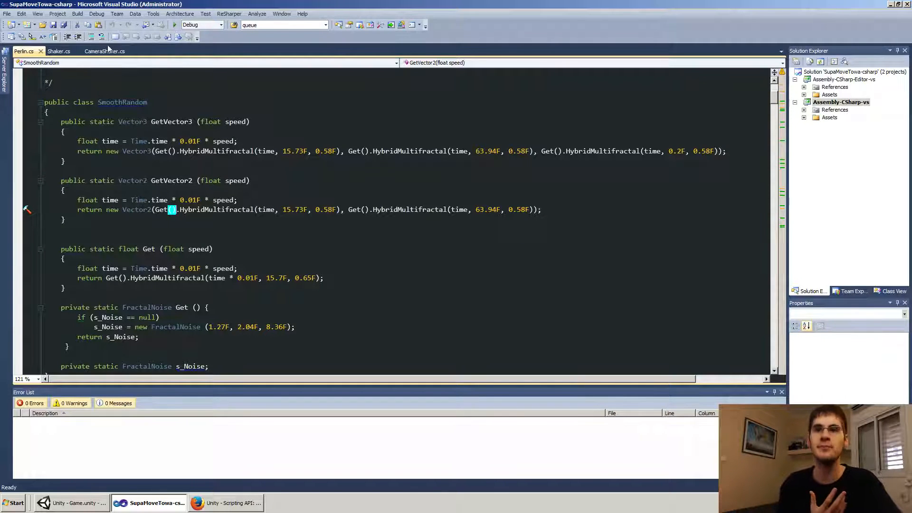
{"action": "left_click", "coordinate": [104, 51]}
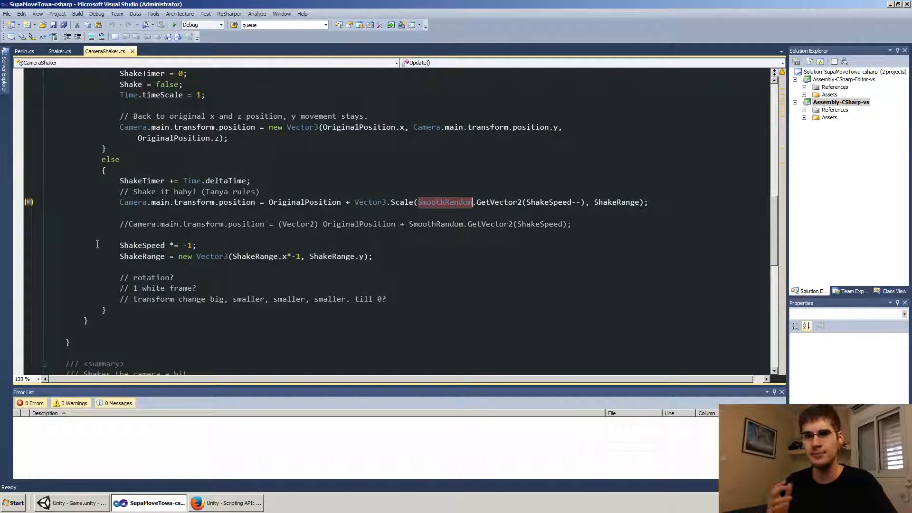
{"action": "scroll", "scroll_direction": "down", "scroll_amount": 3}
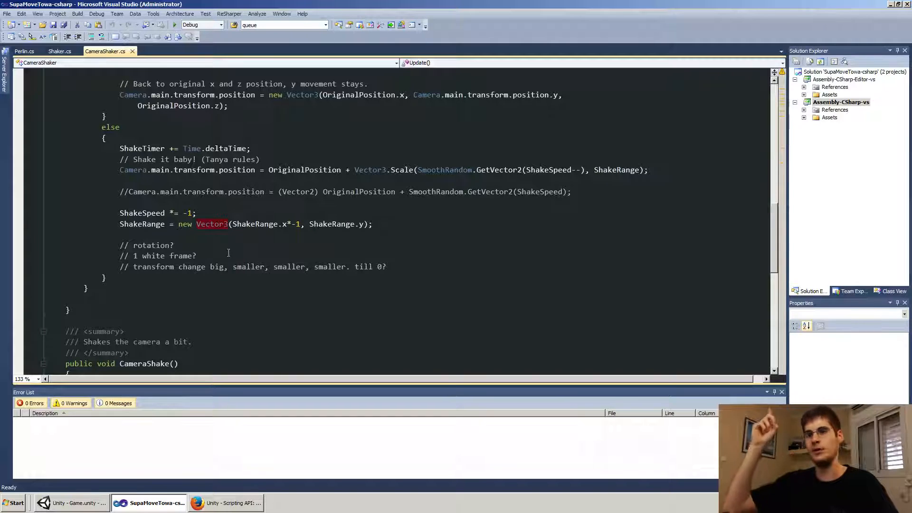
{"action": "double_click", "coordinate": [617, 170]}
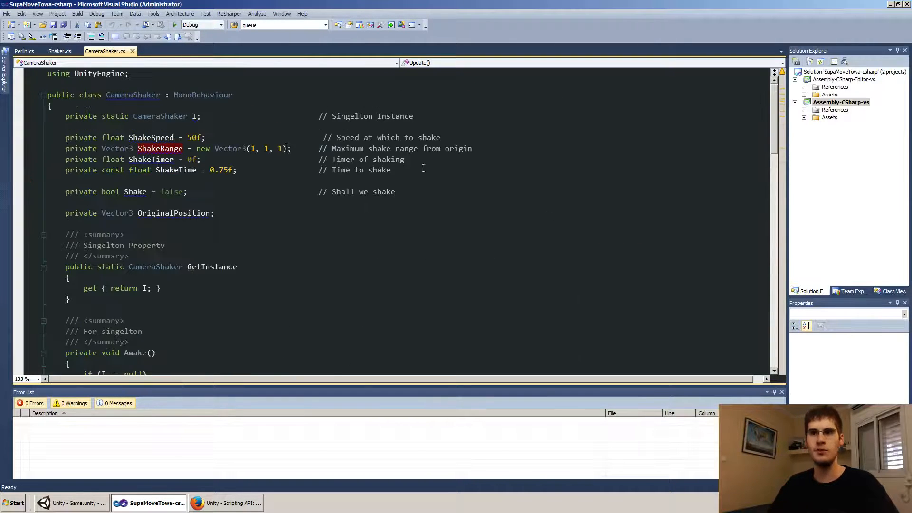
{"action": "scroll", "scroll_direction": "down", "scroll_amount": 3}
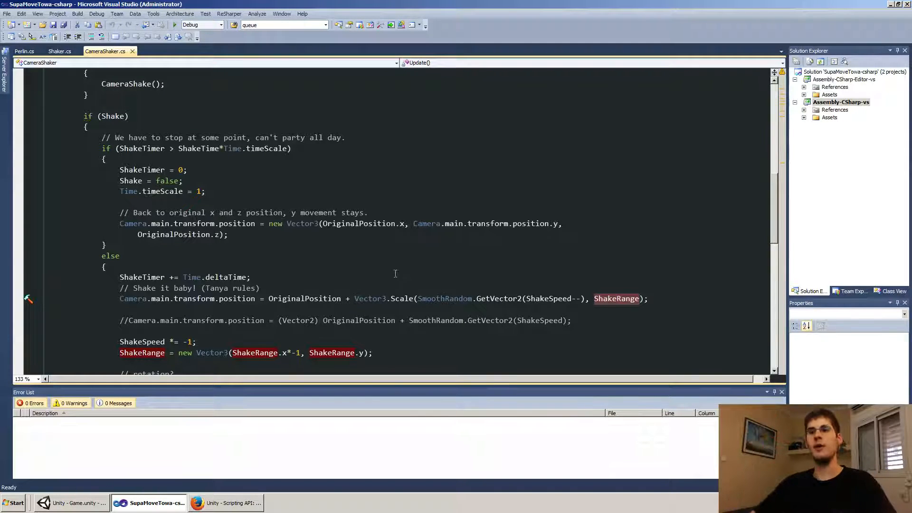
{"action": "scroll", "scroll_direction": "down", "scroll_amount": 3}
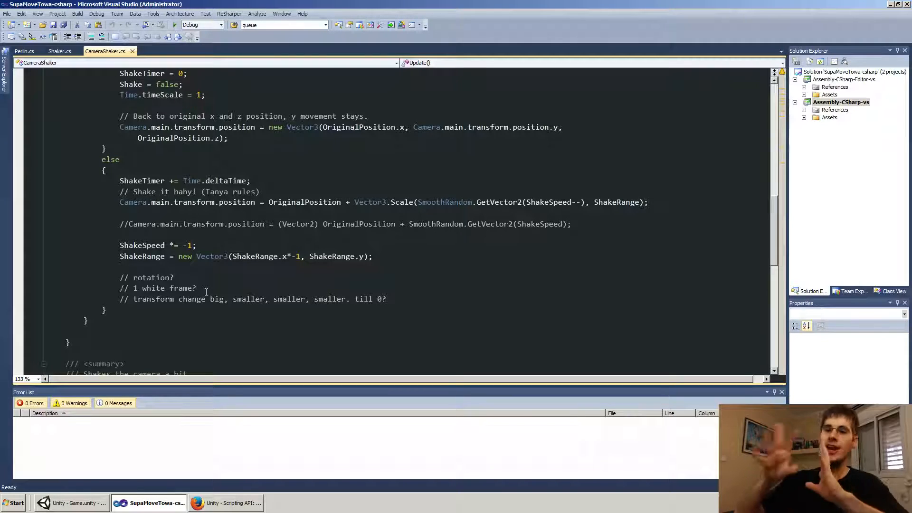
{"action": "left_click", "coordinate": [198, 287]}
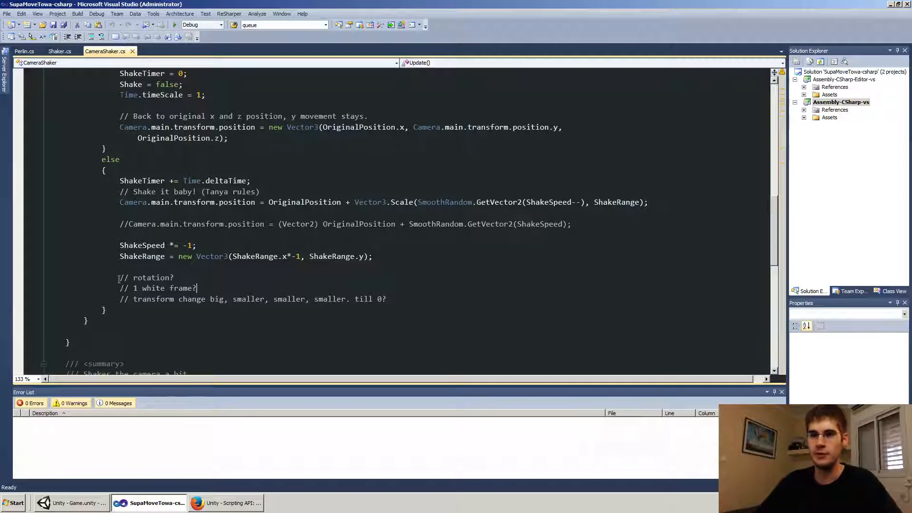
- Review CameraShake(), then highlight the ShakeSpeed and OriginalPosition field declarations
{"action": "scroll", "scroll_direction": "down", "scroll_amount": 3}
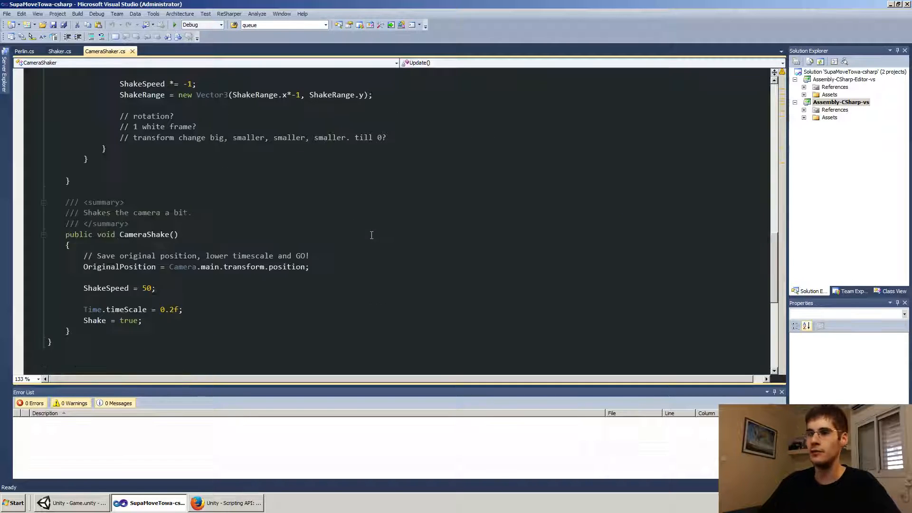
{"action": "scroll", "scroll_direction": "down", "scroll_amount": 3}
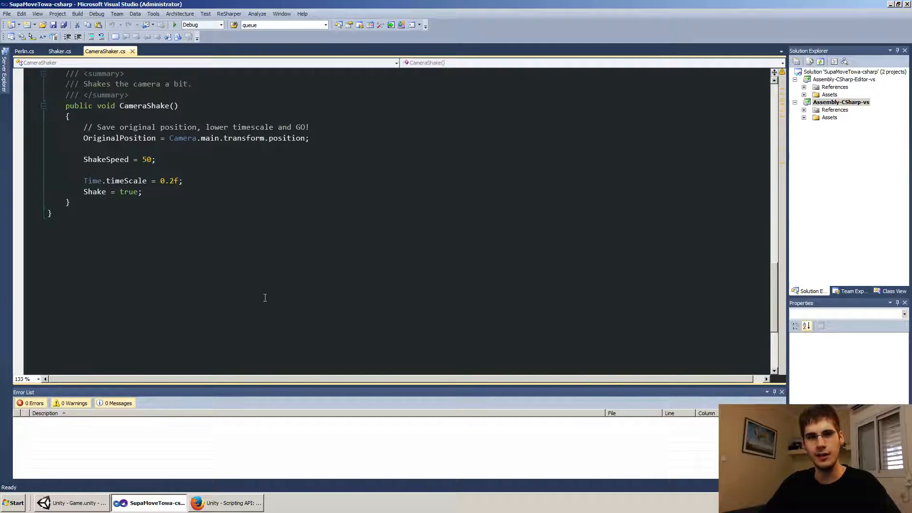
{"action": "scroll", "scroll_direction": "up", "scroll_amount": 3}
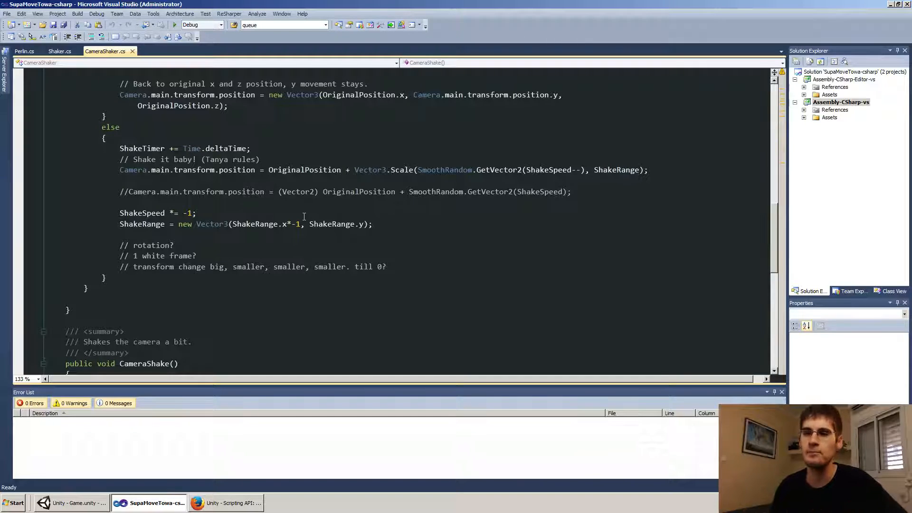
{"action": "scroll", "scroll_direction": "up", "scroll_amount": 3}
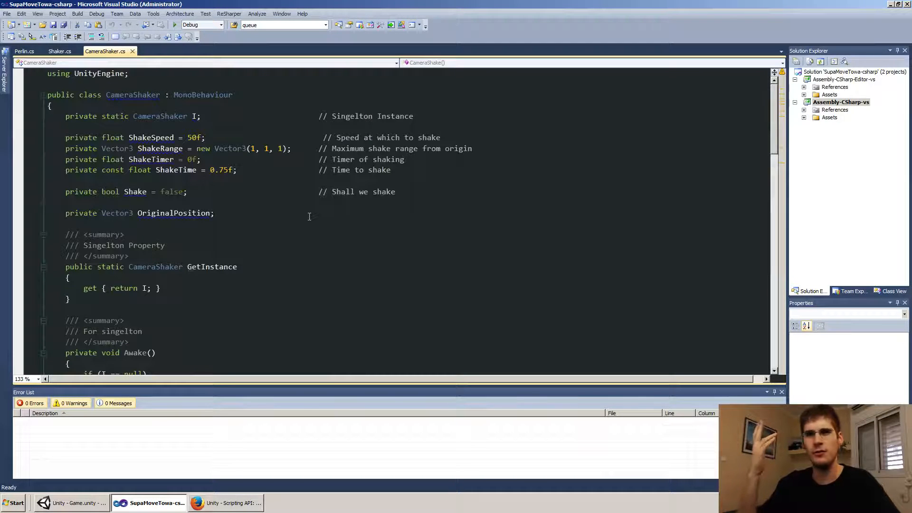
{"action": "double_click", "coordinate": [151, 138]}
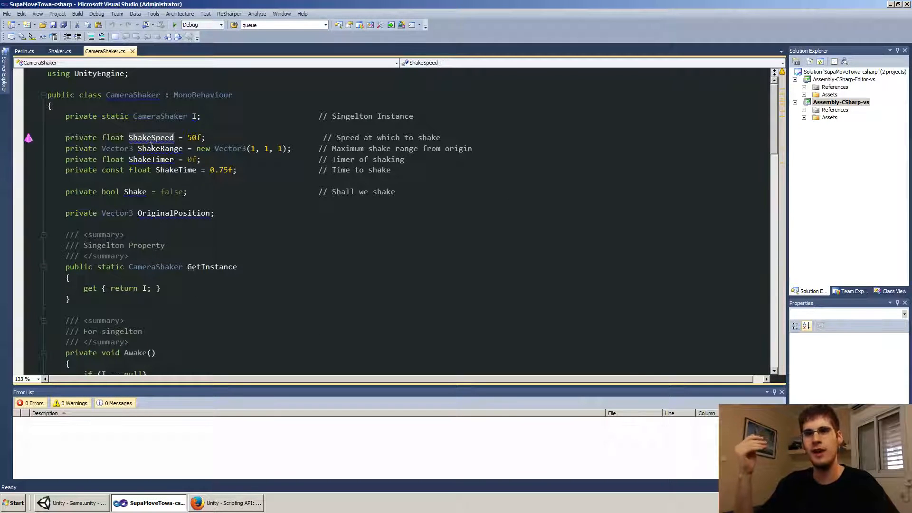
{"action": "left_click", "coordinate": [151, 159]}
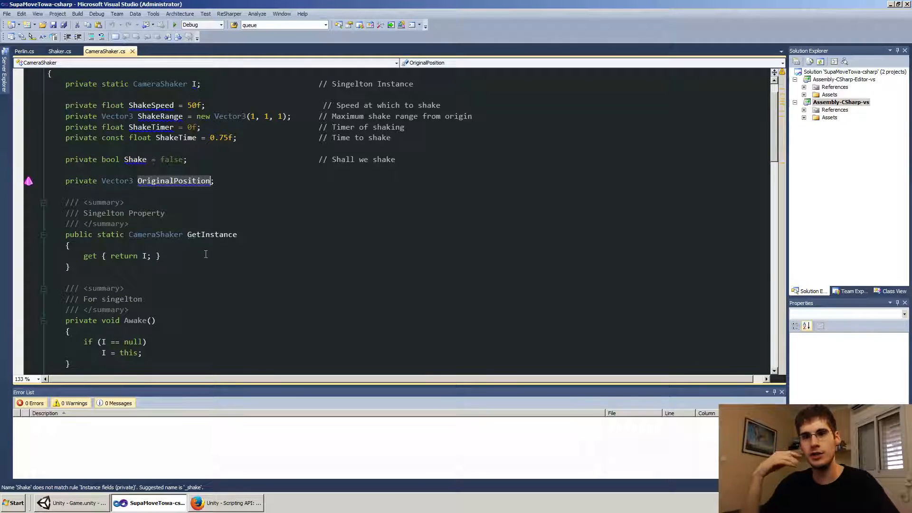
{"action": "scroll", "scroll_direction": "down", "scroll_amount": 3}
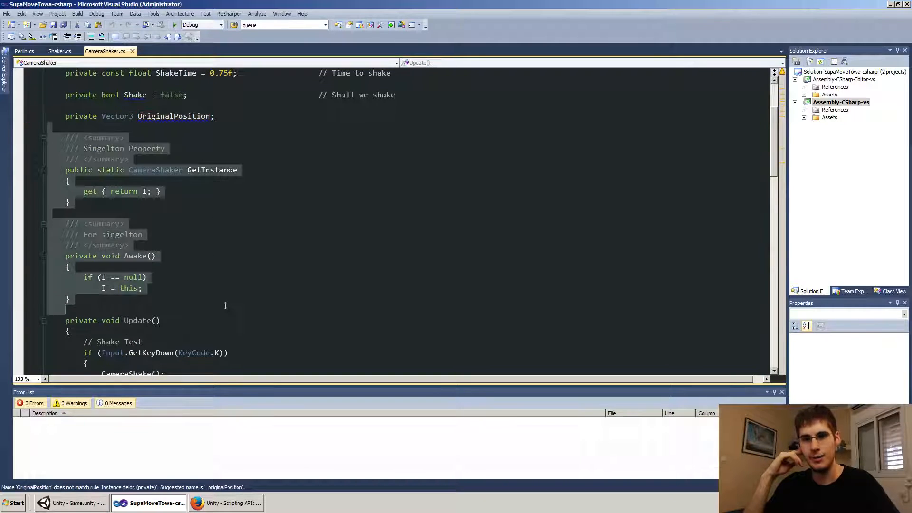
{"action": "scroll", "scroll_direction": "down", "scroll_amount": 3}
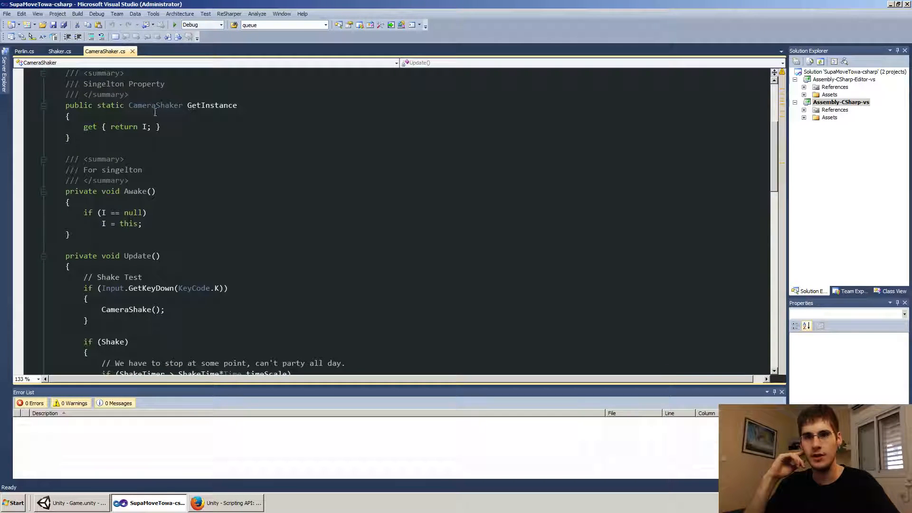
{"action": "double_click", "coordinate": [212, 106]}
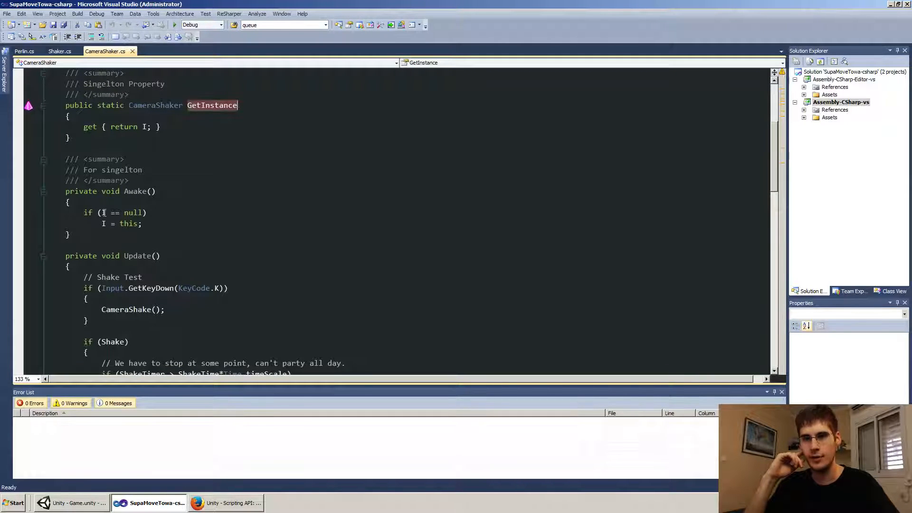
{"action": "left_click", "coordinate": [142, 224]}
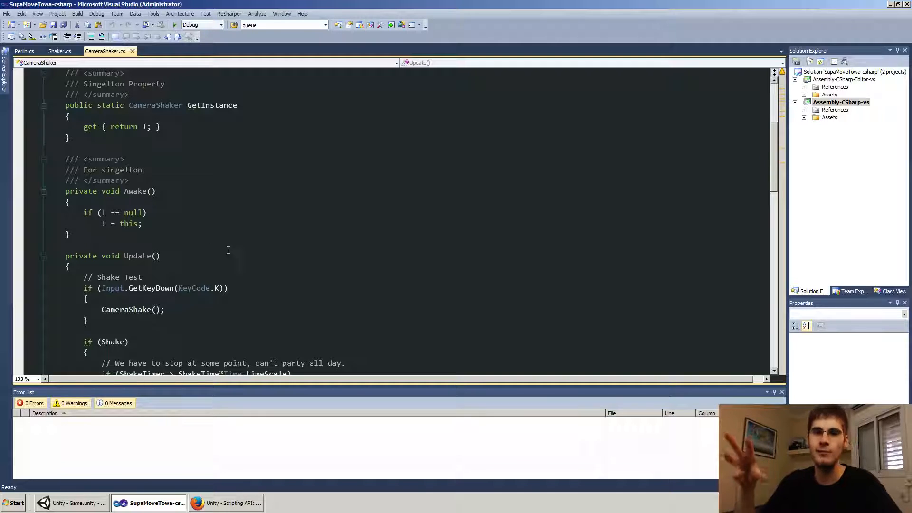
{"action": "mouse_move", "coordinate": [229, 264]}
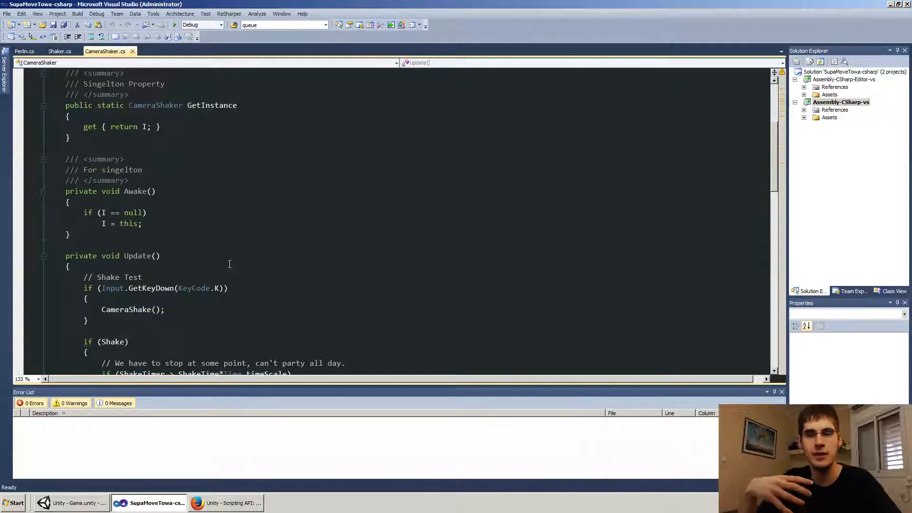
{"action": "scroll", "scroll_direction": "down", "scroll_amount": 3}
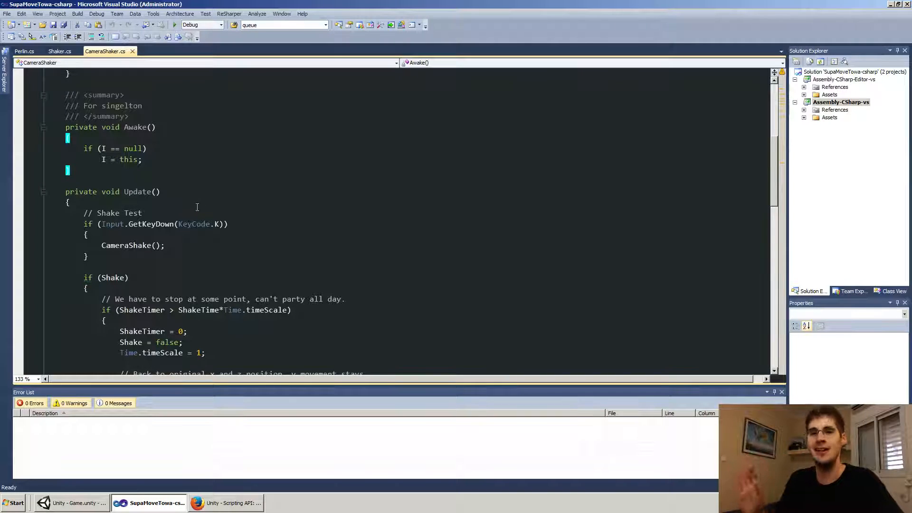
{"action": "double_click", "coordinate": [138, 191]}
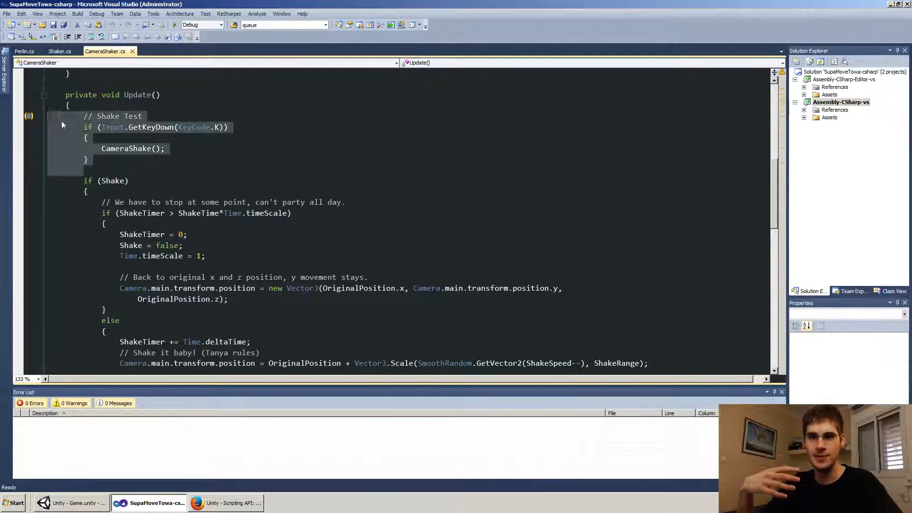
{"action": "scroll", "scroll_direction": "down", "scroll_amount": 3}
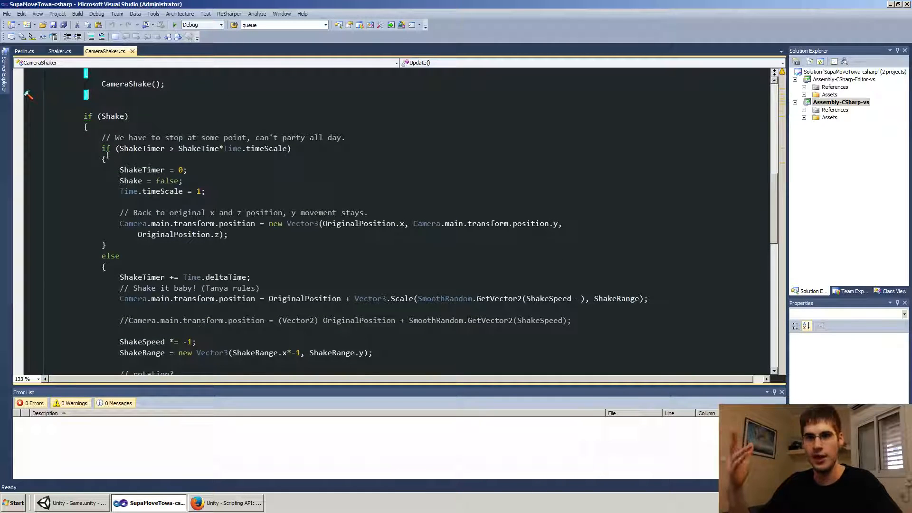
{"action": "scroll", "scroll_direction": "down", "scroll_amount": 3}
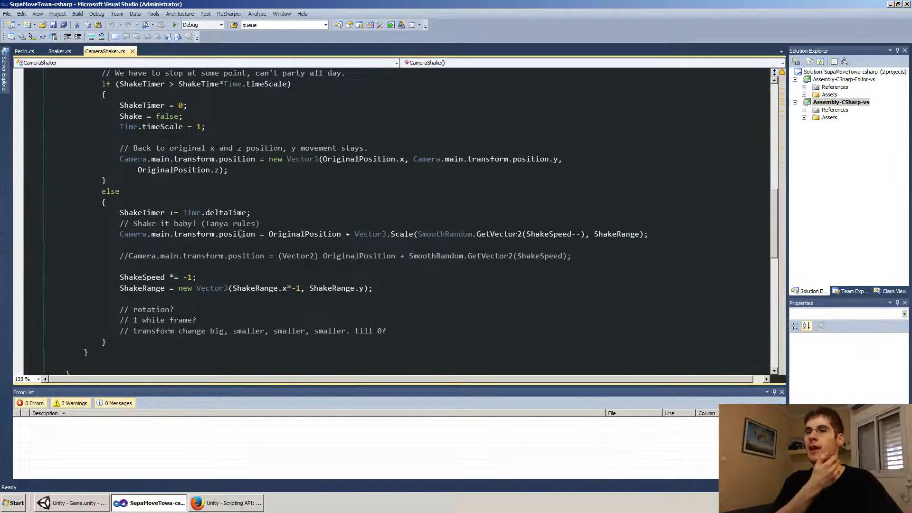
{"action": "scroll", "scroll_direction": "up", "scroll_amount": 3}
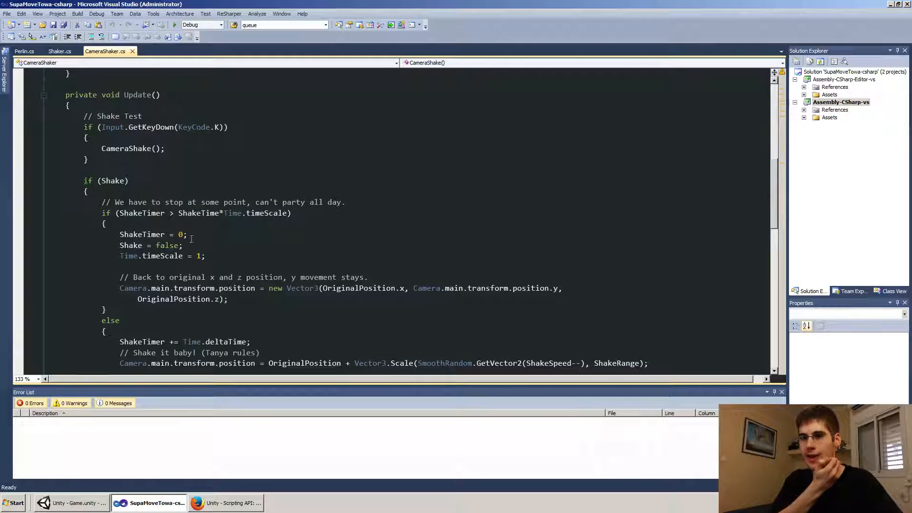
{"action": "left_click", "coordinate": [173, 213]}
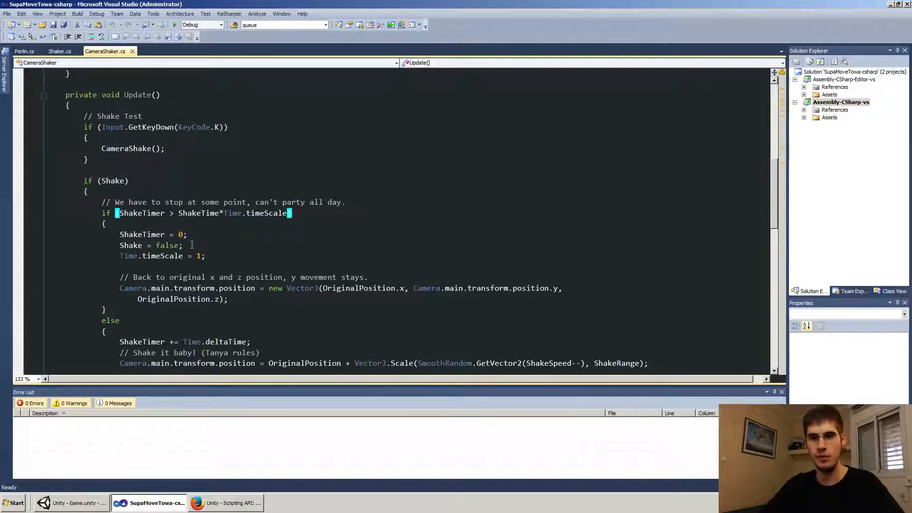
{"action": "scroll", "scroll_direction": "down", "scroll_amount": 3}
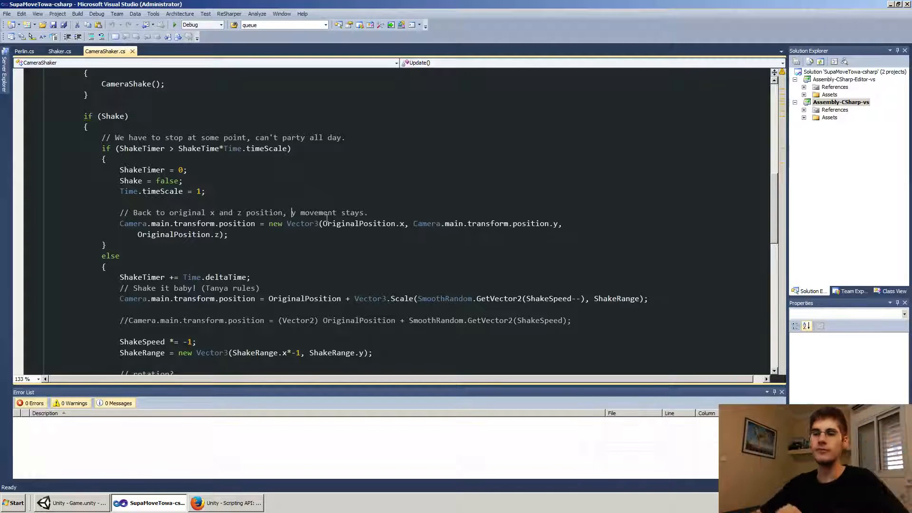
{"action": "scroll", "scroll_direction": "down", "scroll_amount": 3}
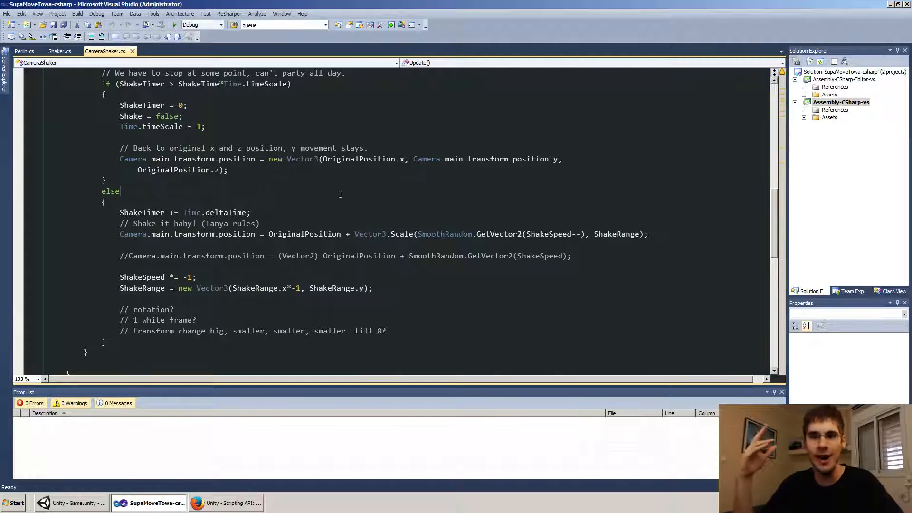
{"action": "scroll", "scroll_direction": "down", "scroll_amount": 3}
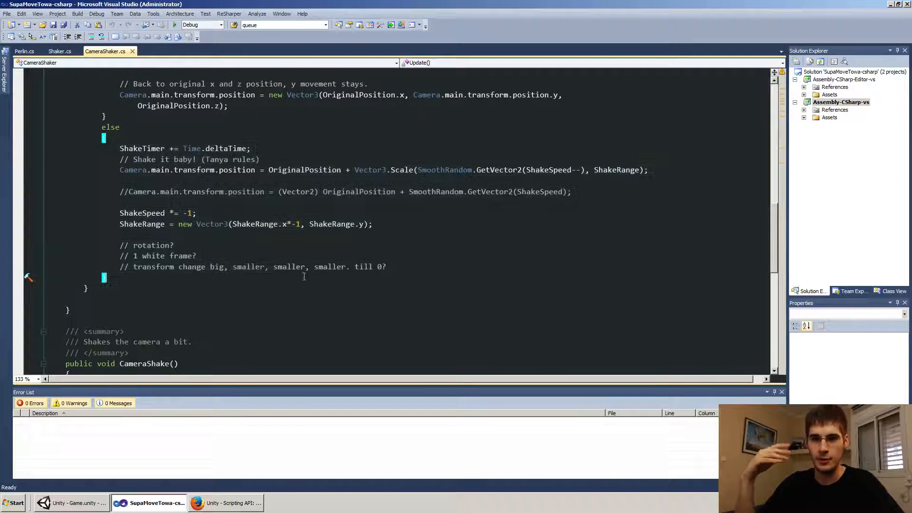
{"action": "scroll", "scroll_direction": "down", "scroll_amount": 3}
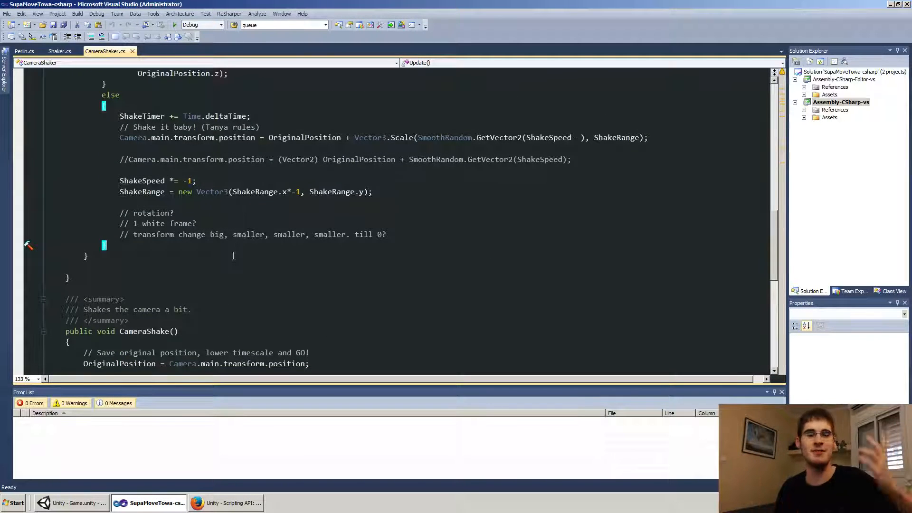
{"action": "scroll", "scroll_direction": "up", "scroll_amount": 3}
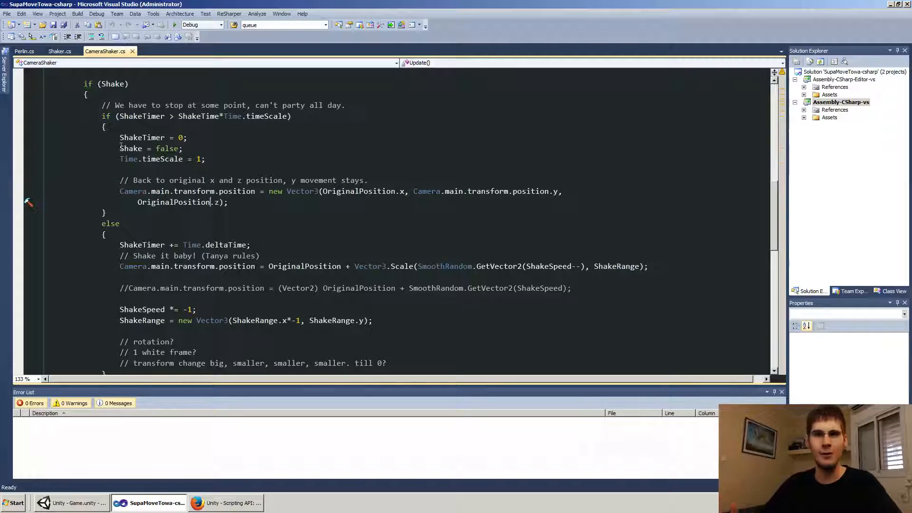
- Switch to Shaker.cs and scroll down to select inside the ShakeThis method
{"action": "left_click", "coordinate": [58, 52]}
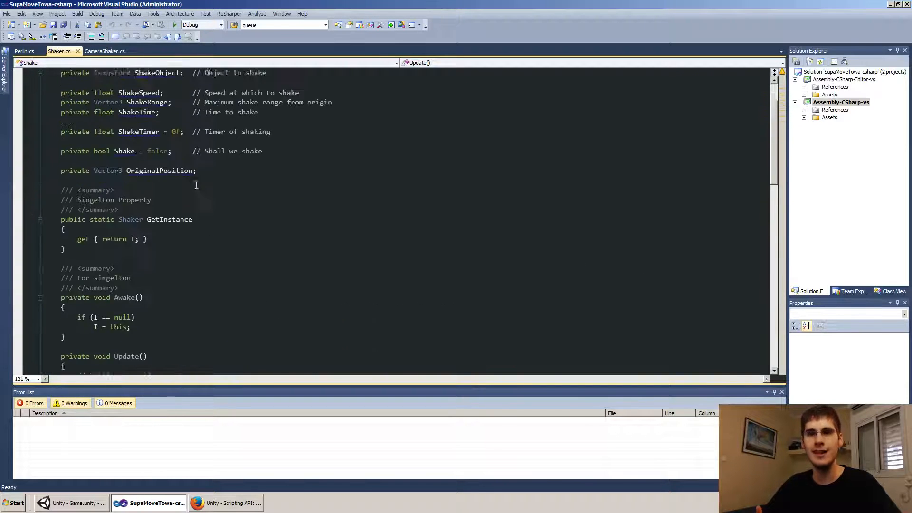
{"action": "scroll", "scroll_direction": "down", "scroll_amount": 3}
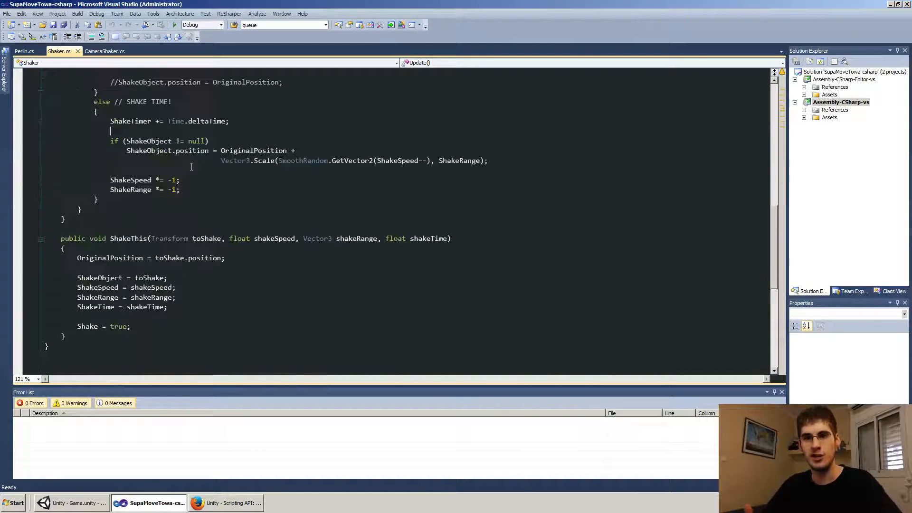
{"action": "scroll", "scroll_direction": "down", "scroll_amount": 3}
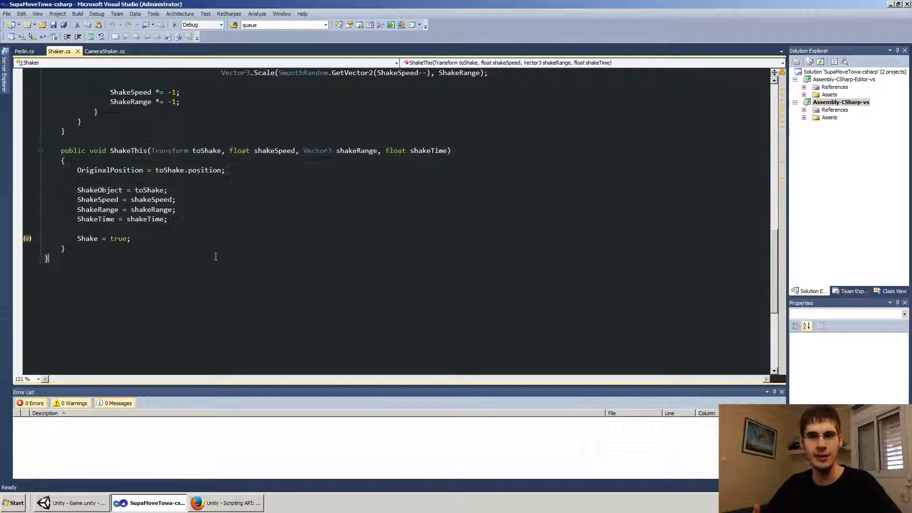
{"action": "double_click", "coordinate": [205, 150]}
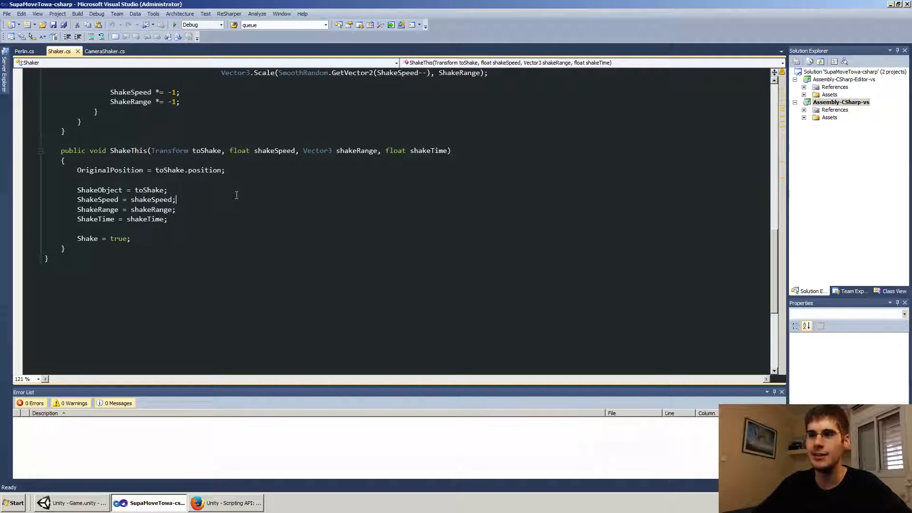
{"action": "scroll", "scroll_direction": "up", "scroll_amount": 3}
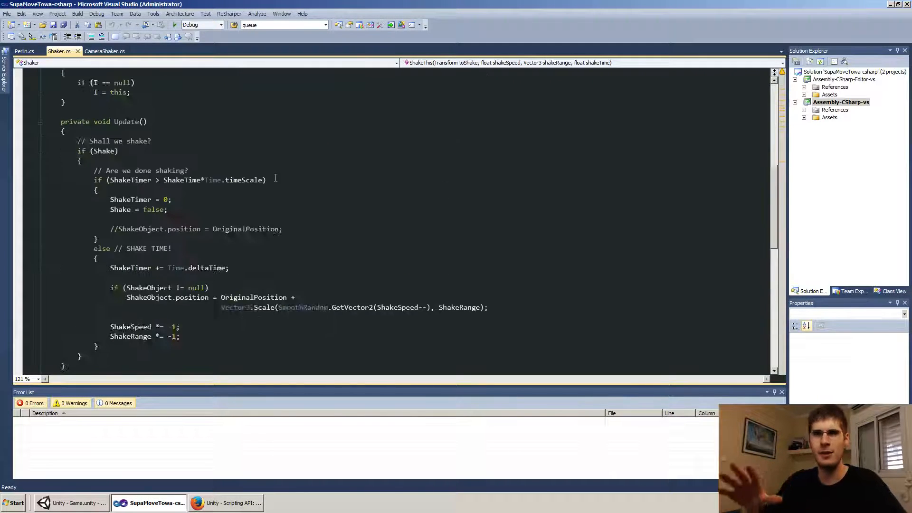
{"action": "scroll", "scroll_direction": "up", "scroll_amount": 3}
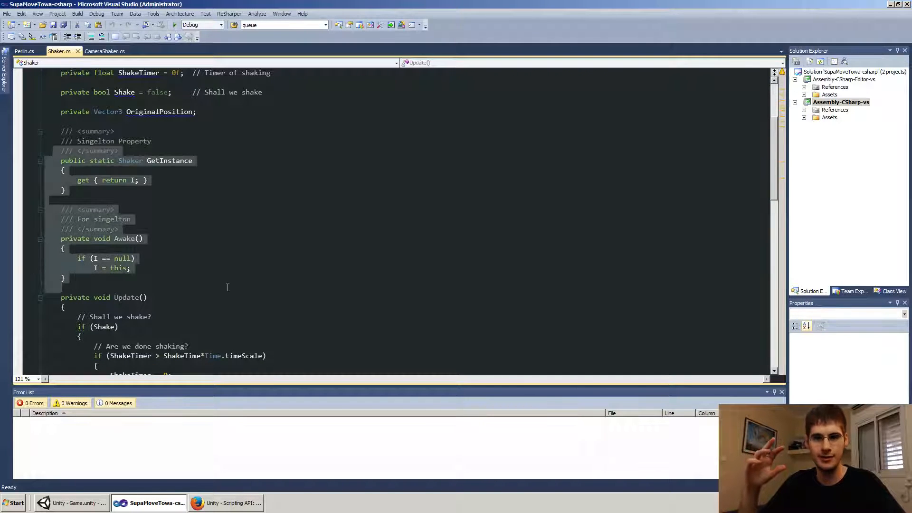
{"action": "scroll", "scroll_direction": "down", "scroll_amount": 3}
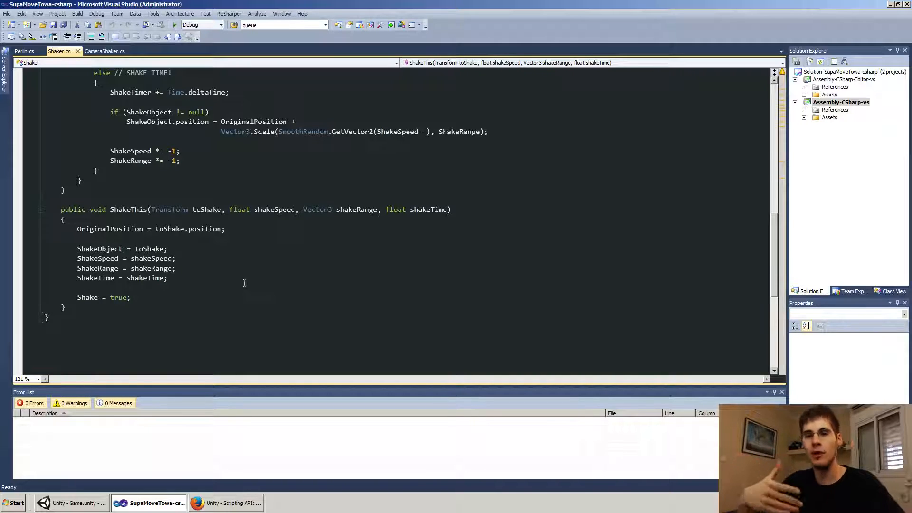
{"action": "scroll", "scroll_direction": "up", "scroll_amount": 3}
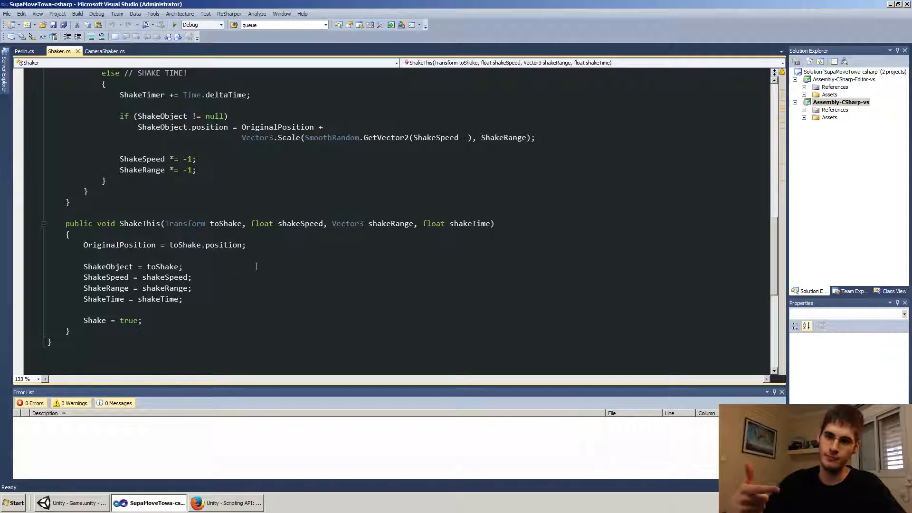
{"action": "mouse_move", "coordinate": [292, 287]}
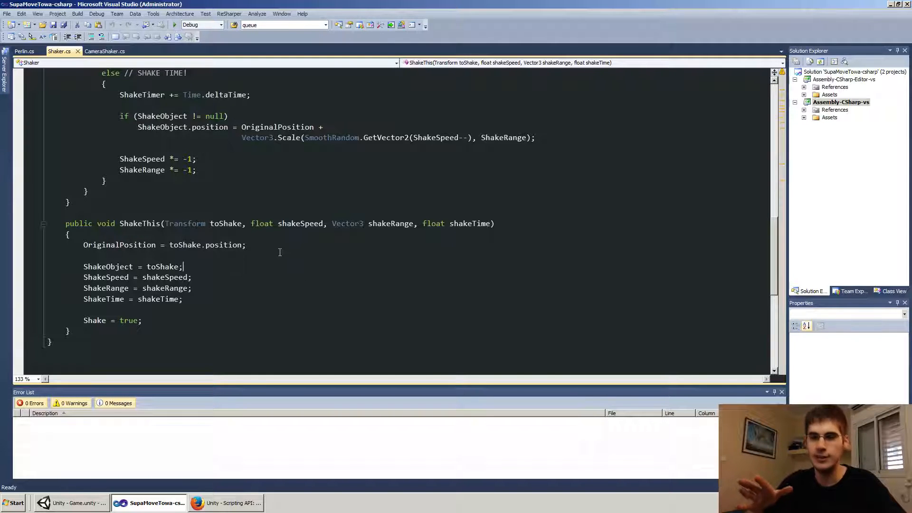
{"action": "scroll", "scroll_direction": "up", "scroll_amount": 3}
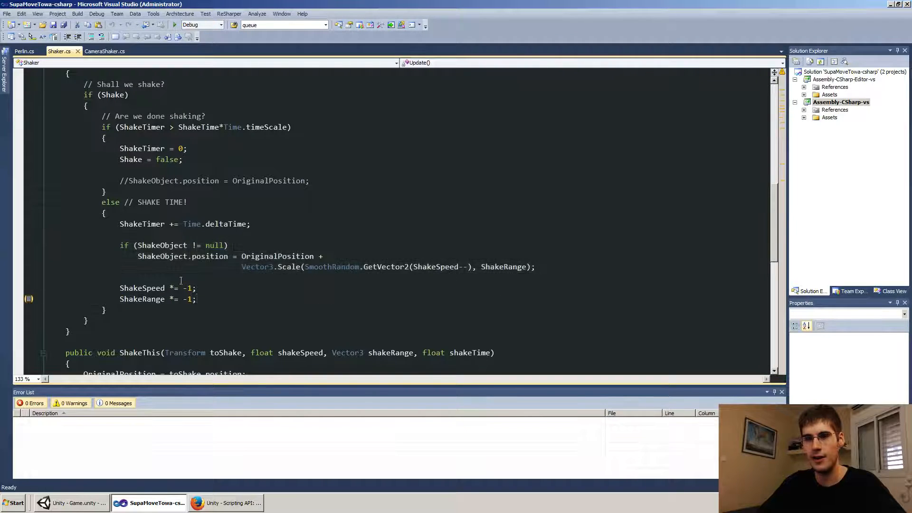
{"action": "scroll", "scroll_direction": "up", "scroll_amount": 3}
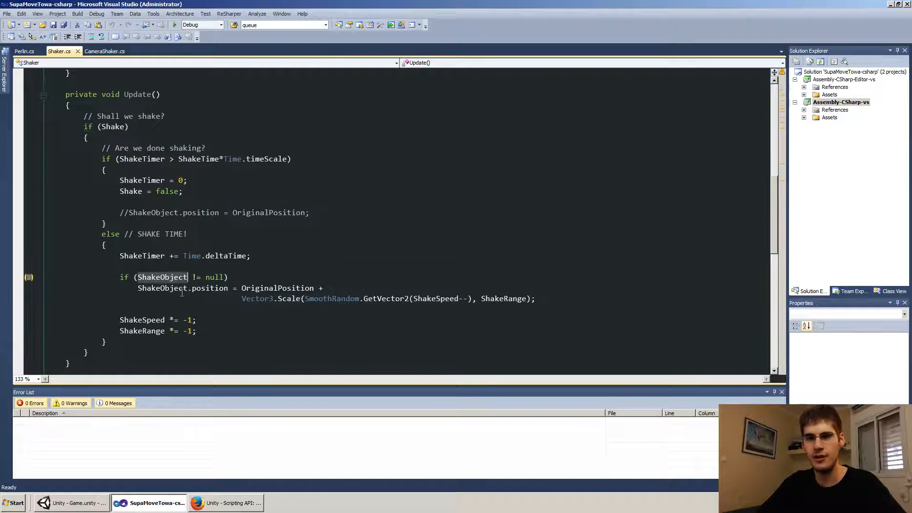
{"action": "scroll", "scroll_direction": "down", "scroll_amount": 3}
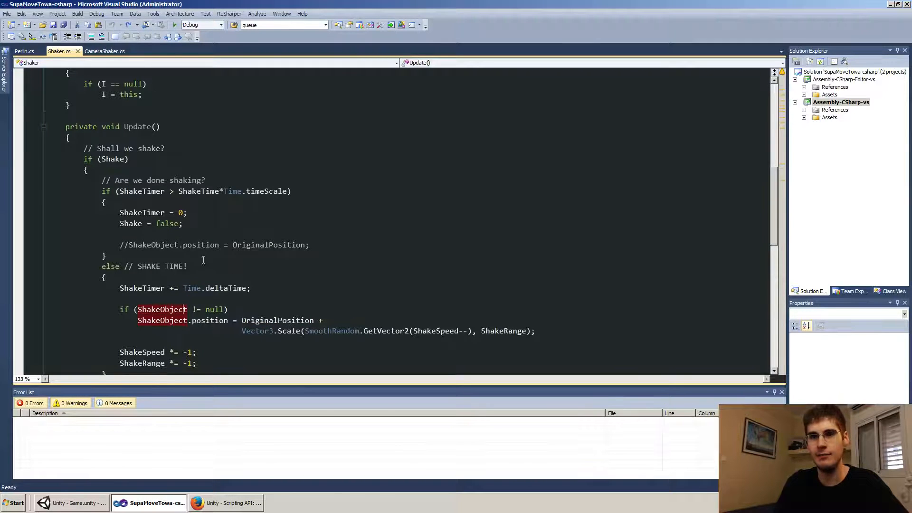
{"action": "scroll", "scroll_direction": "up", "scroll_amount": 3}
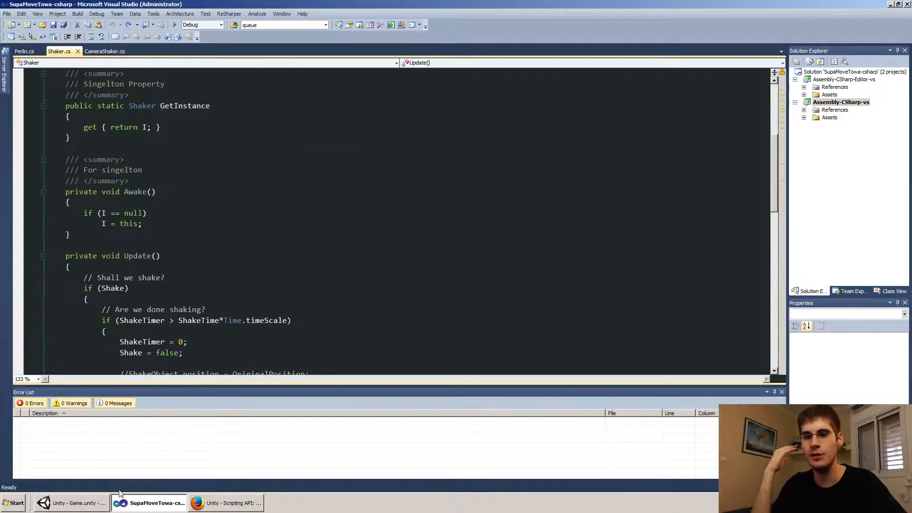
- Bring the Unity project to the front and run the game with Play
{"action": "left_click", "coordinate": [72, 502]}
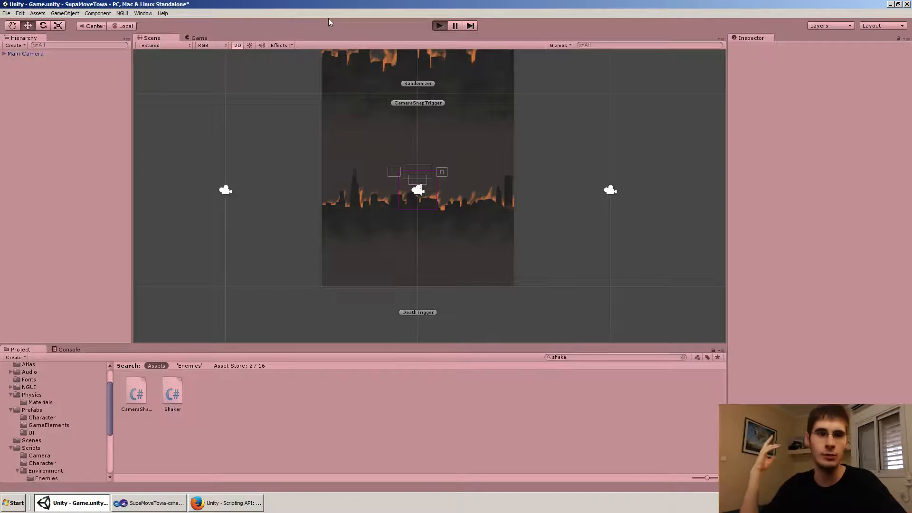
{"action": "left_click", "coordinate": [438, 26]}
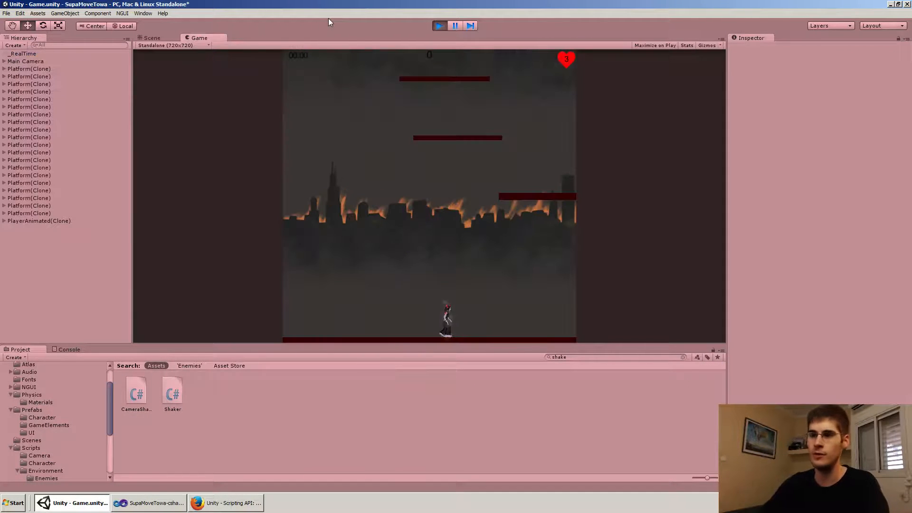